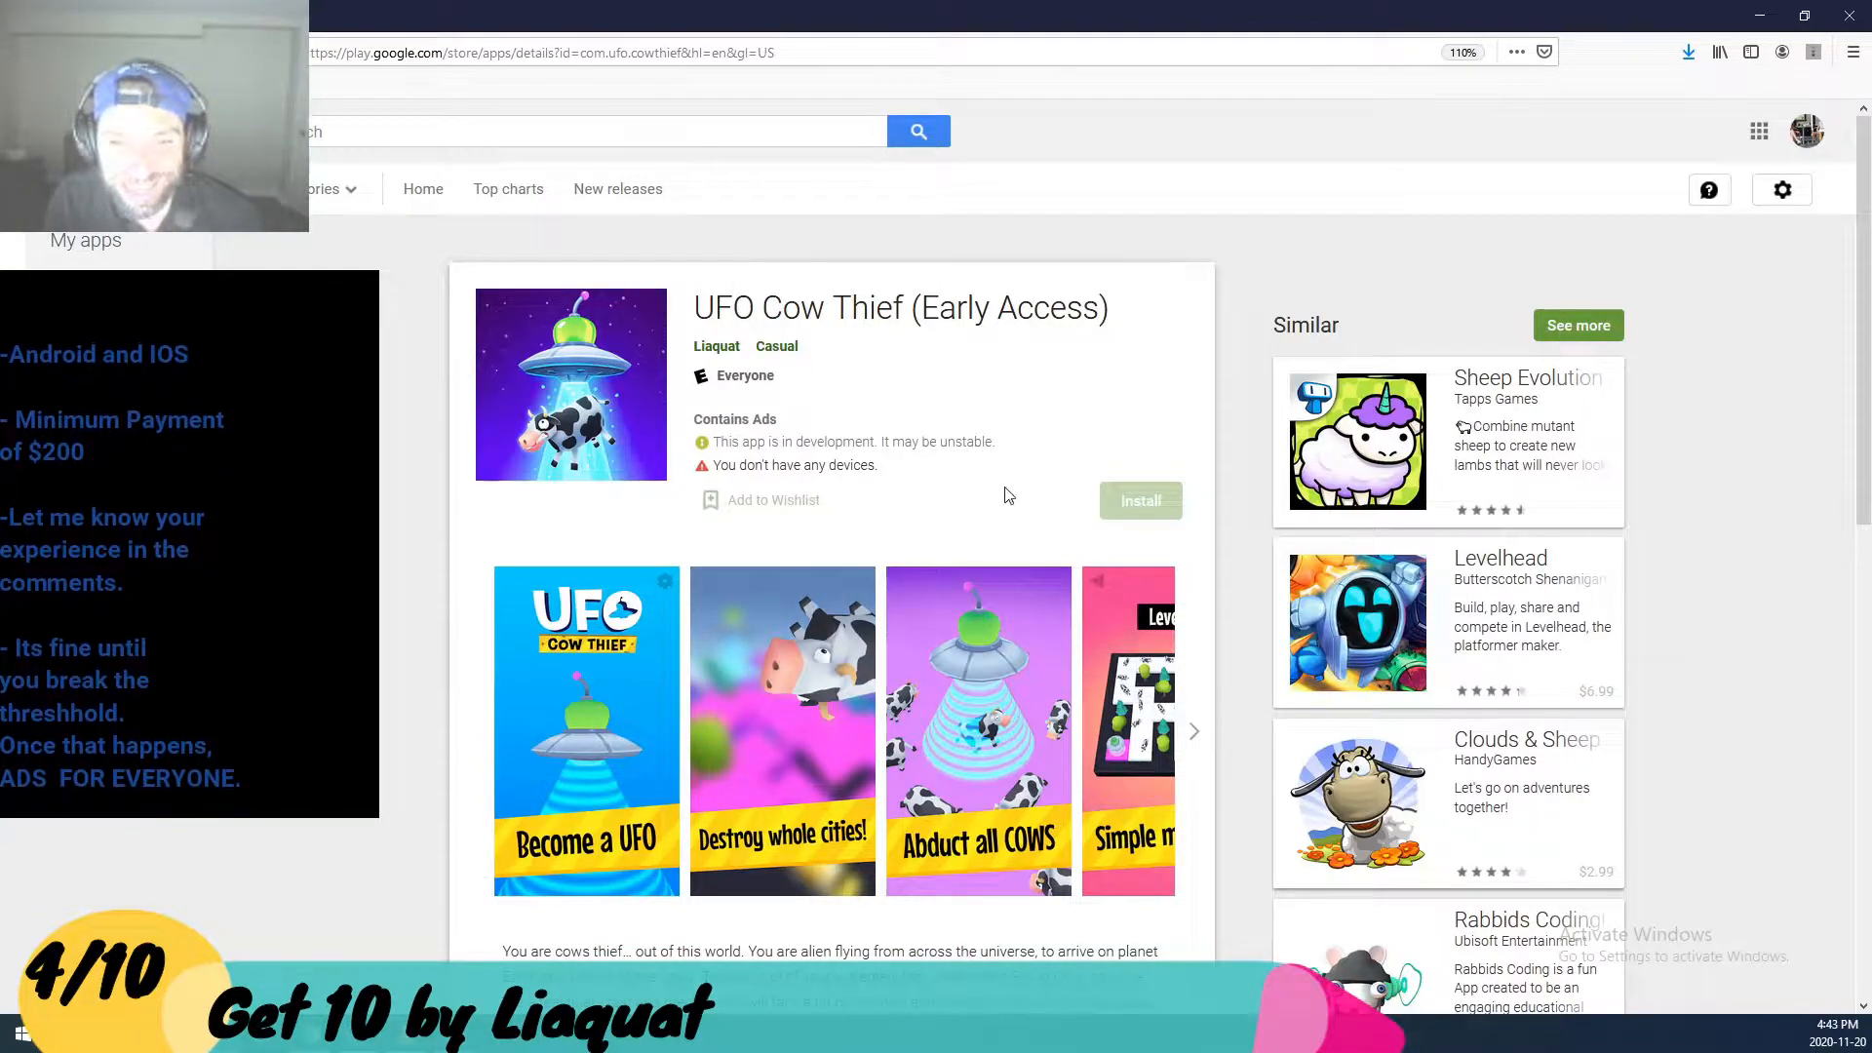
# Open Liaquat's Get 10 (Early Access) listing and scroll down to its Additional Information
pyautogui.scroll(-3)
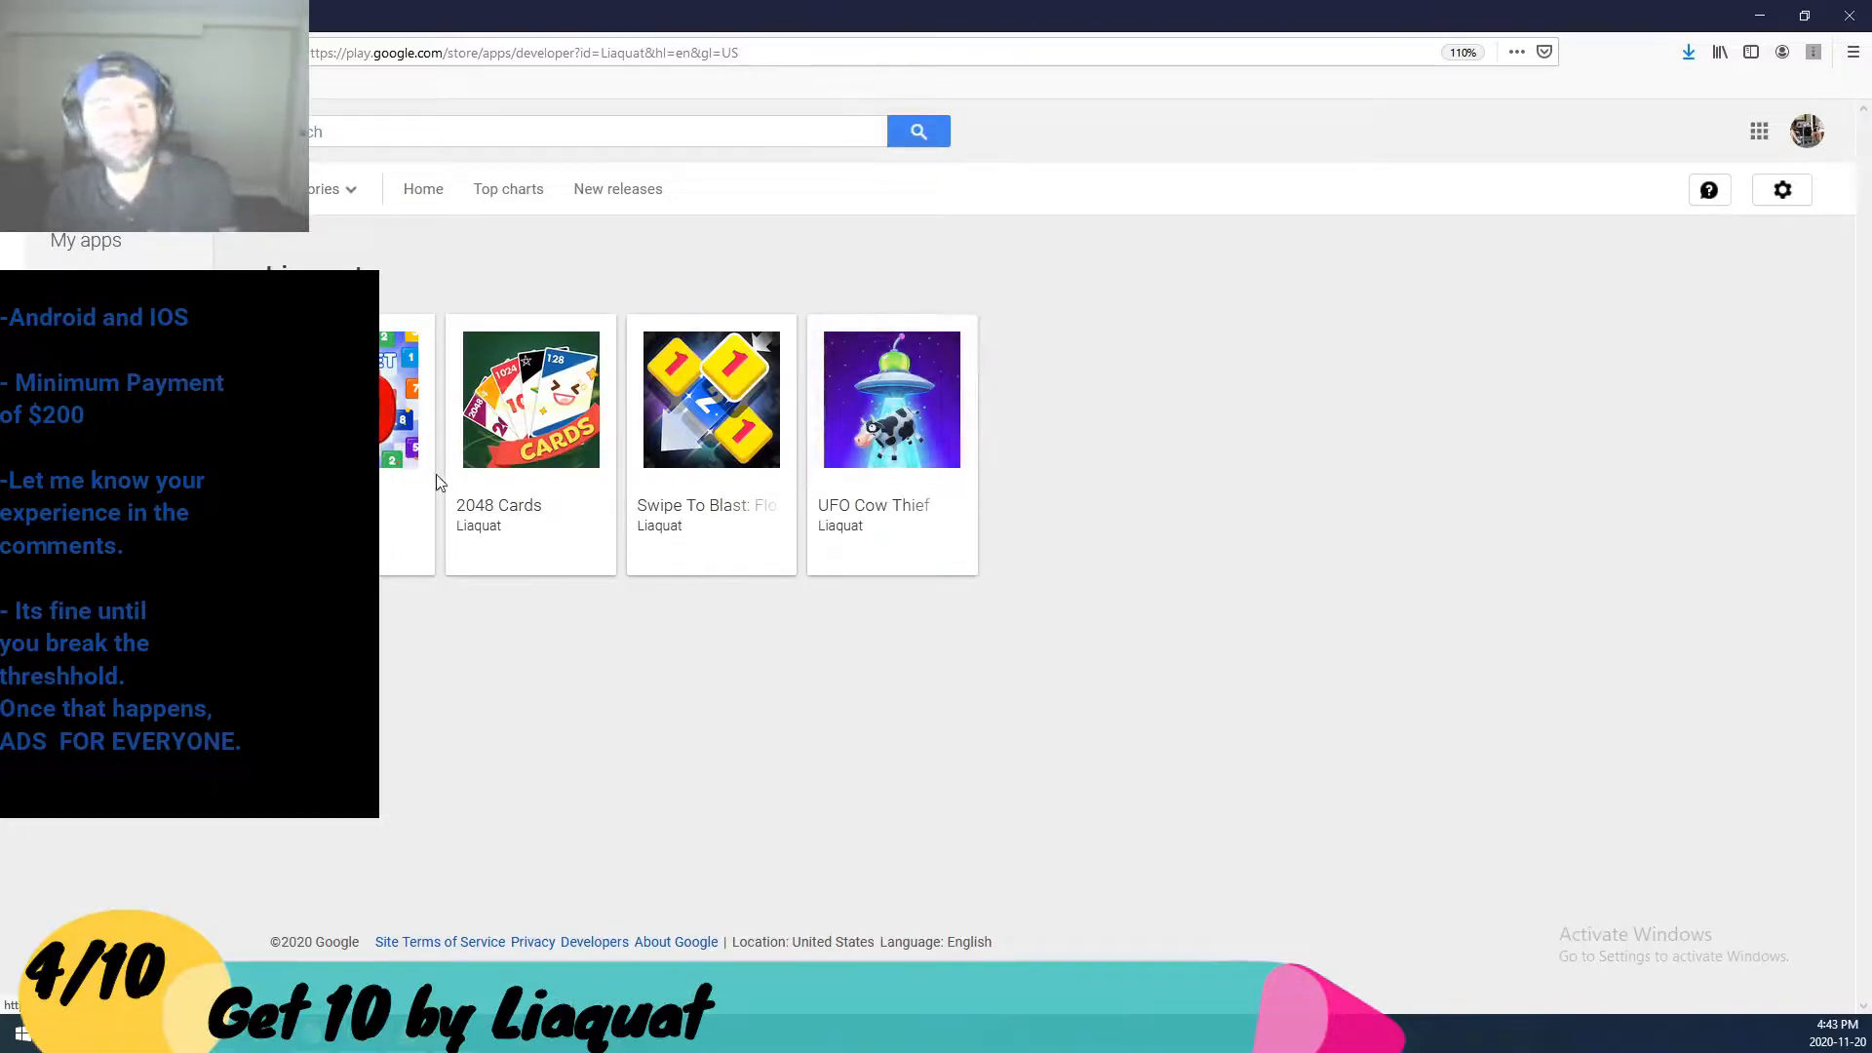
pyautogui.click(399, 399)
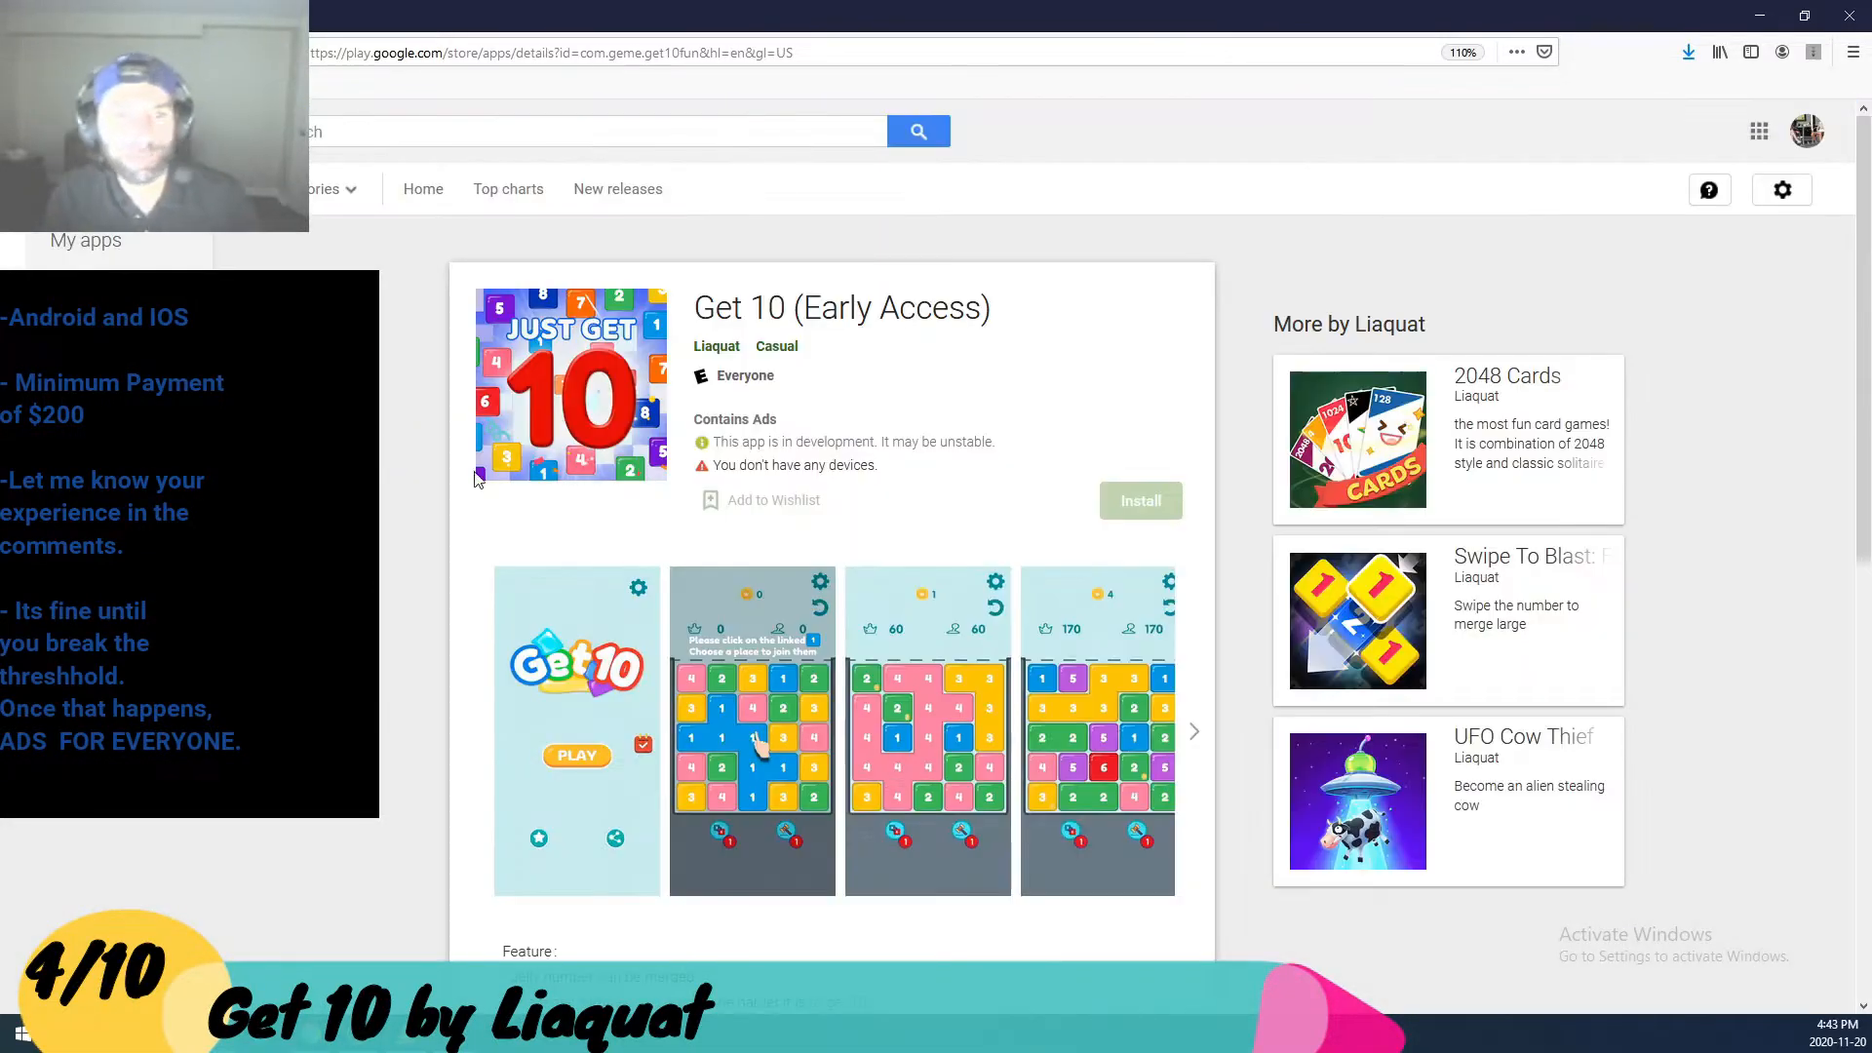
pyautogui.scroll(-3)
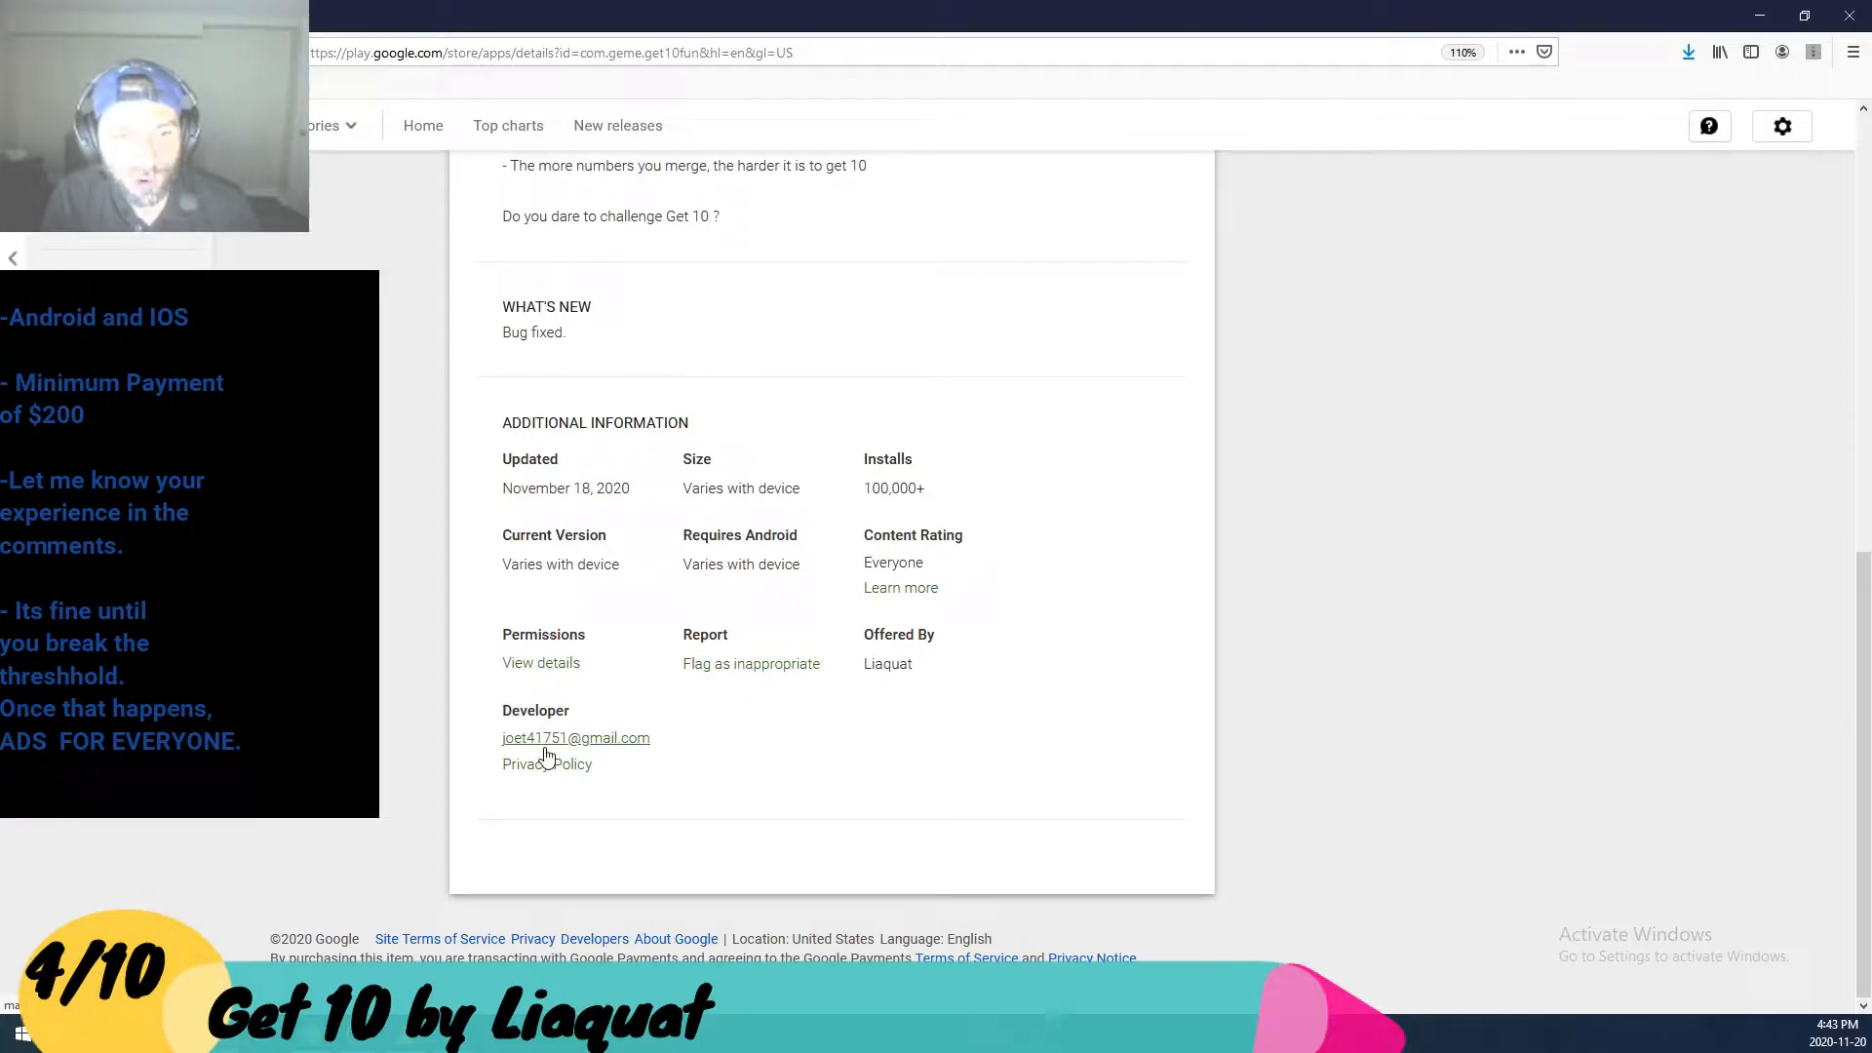
pyautogui.moveTo(438, 675)
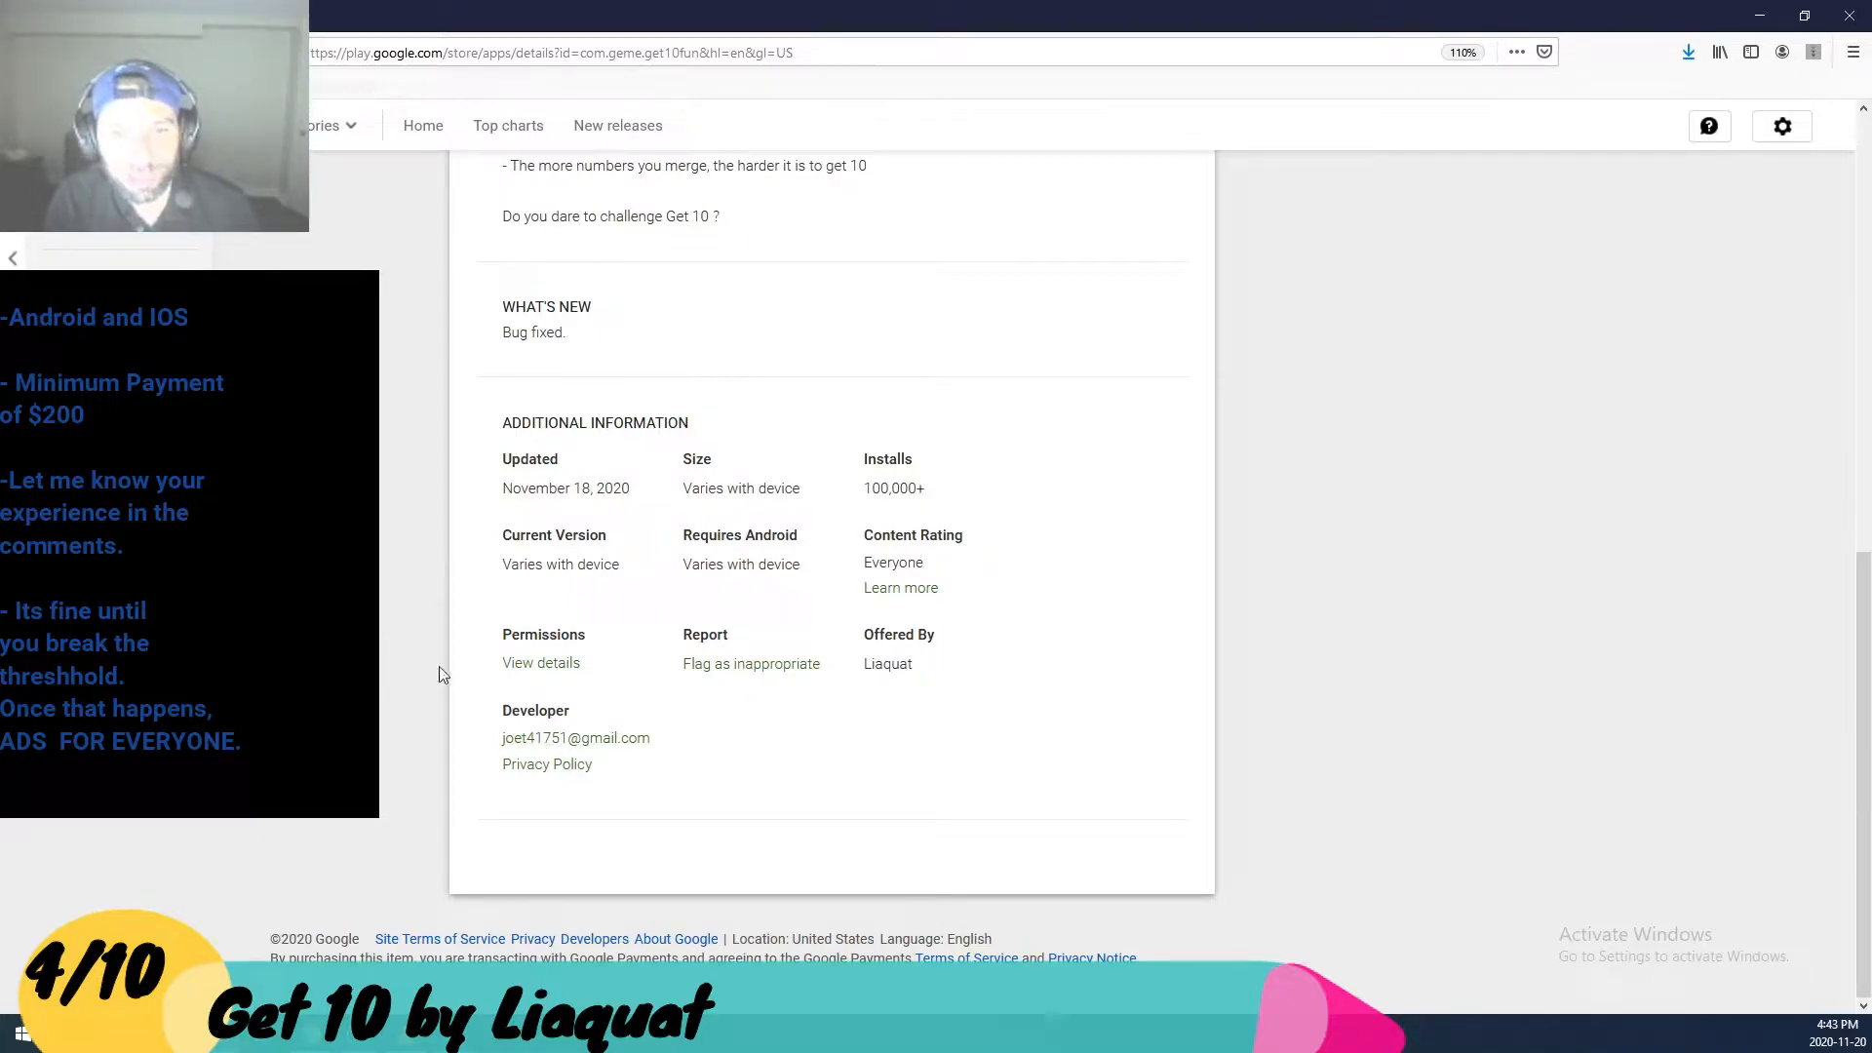
pyautogui.scroll(3)
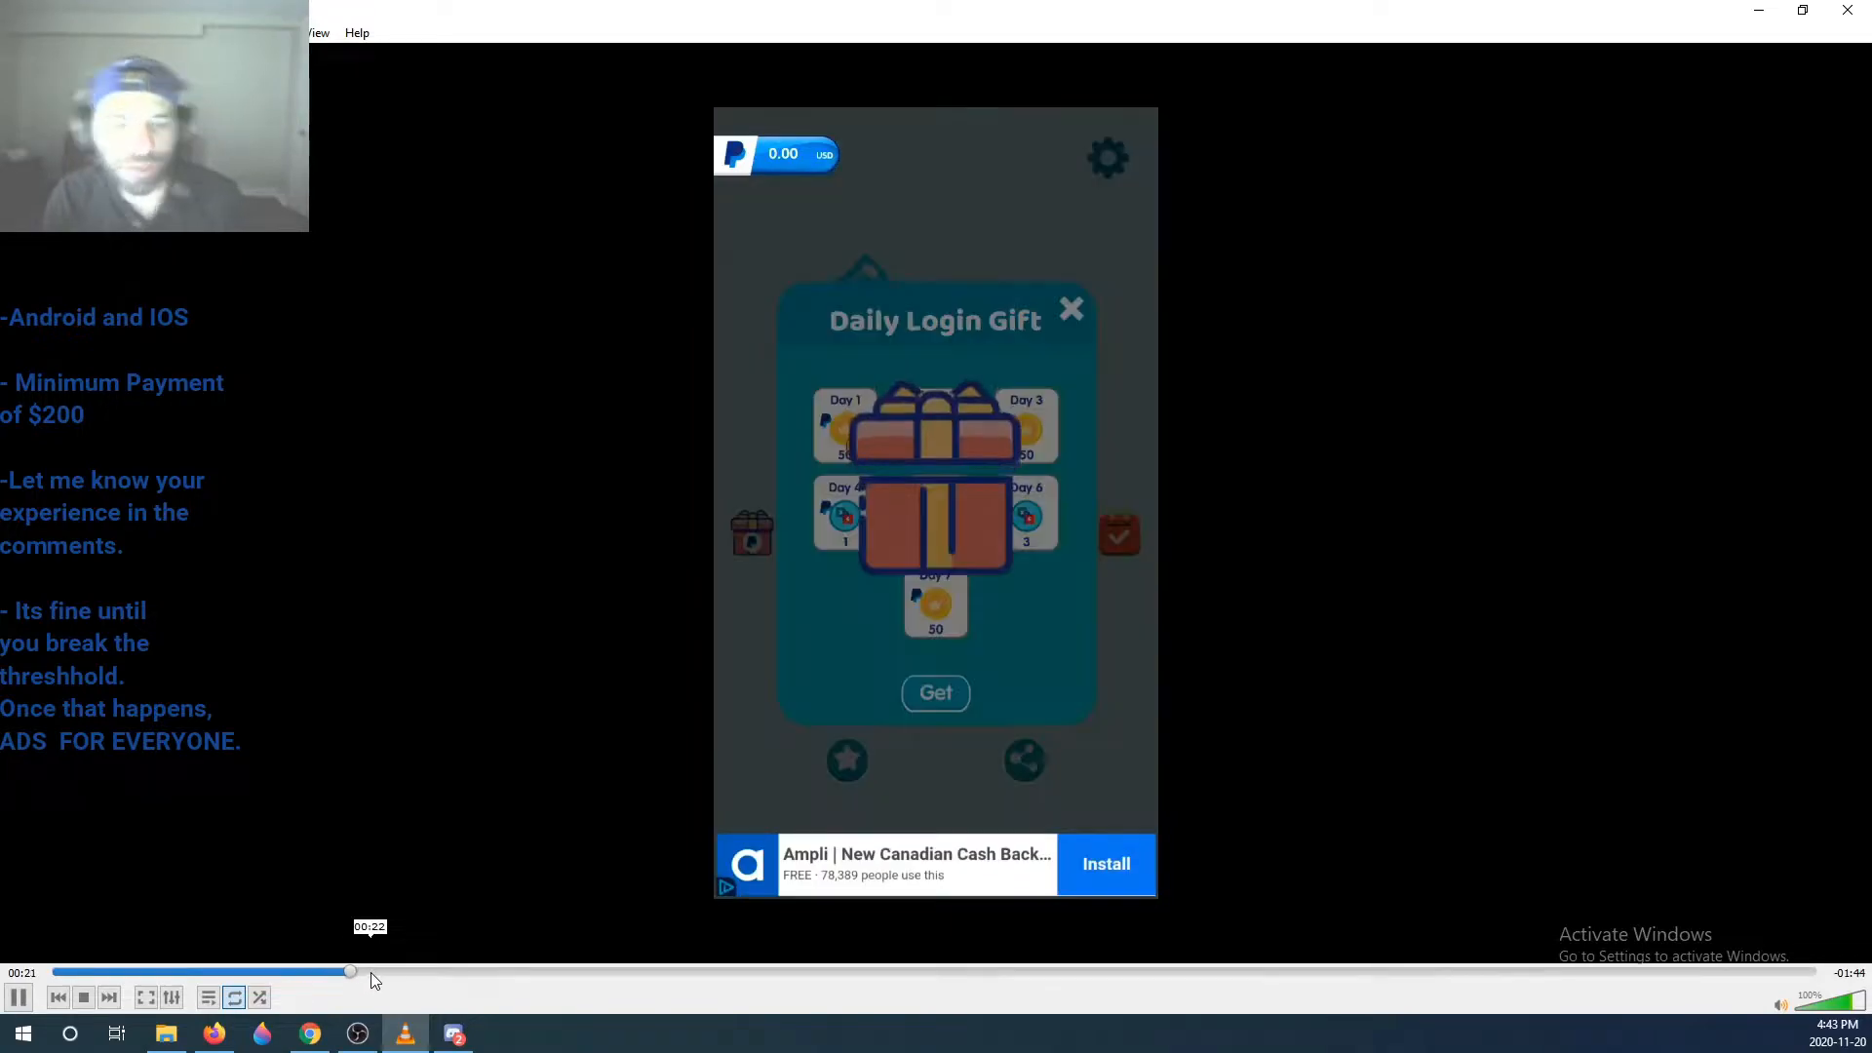
# Play the Get 10 footage through the $4.65 daily gift claim to the $200 cash-out dialog
pyautogui.click(935, 693)
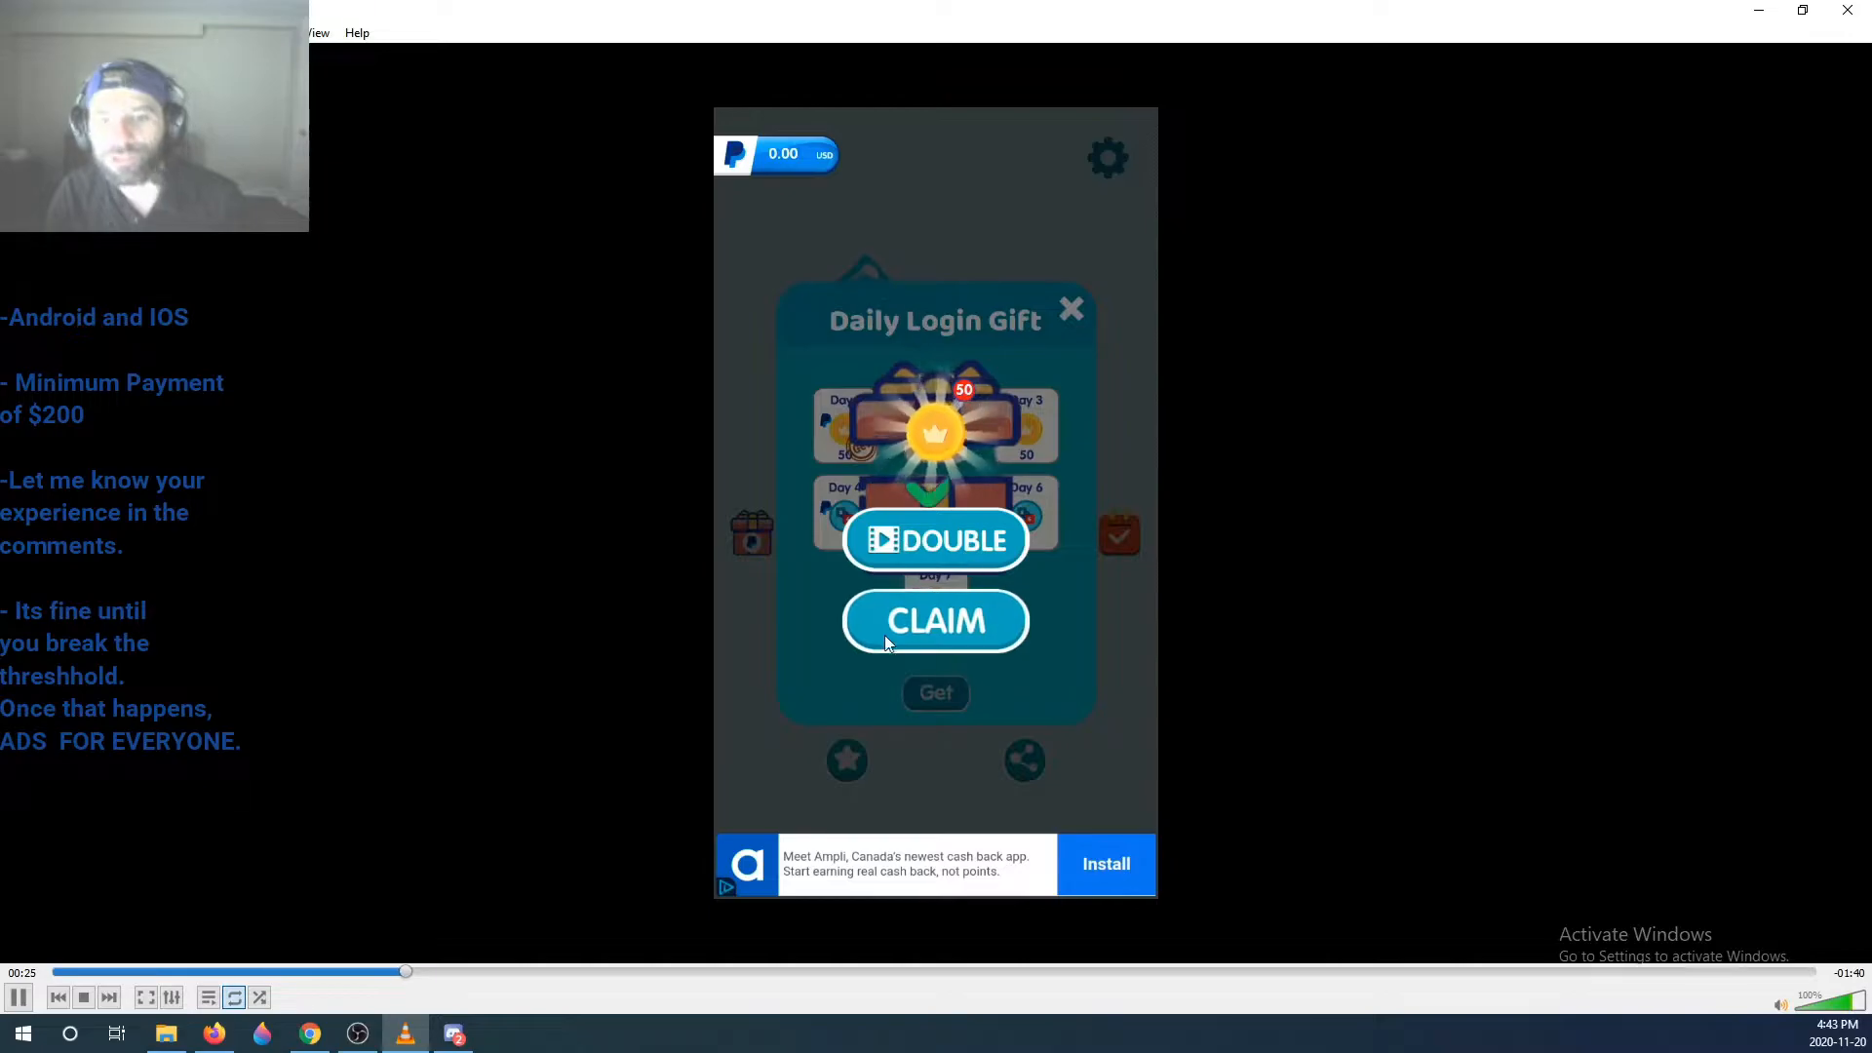
pyautogui.click(935, 621)
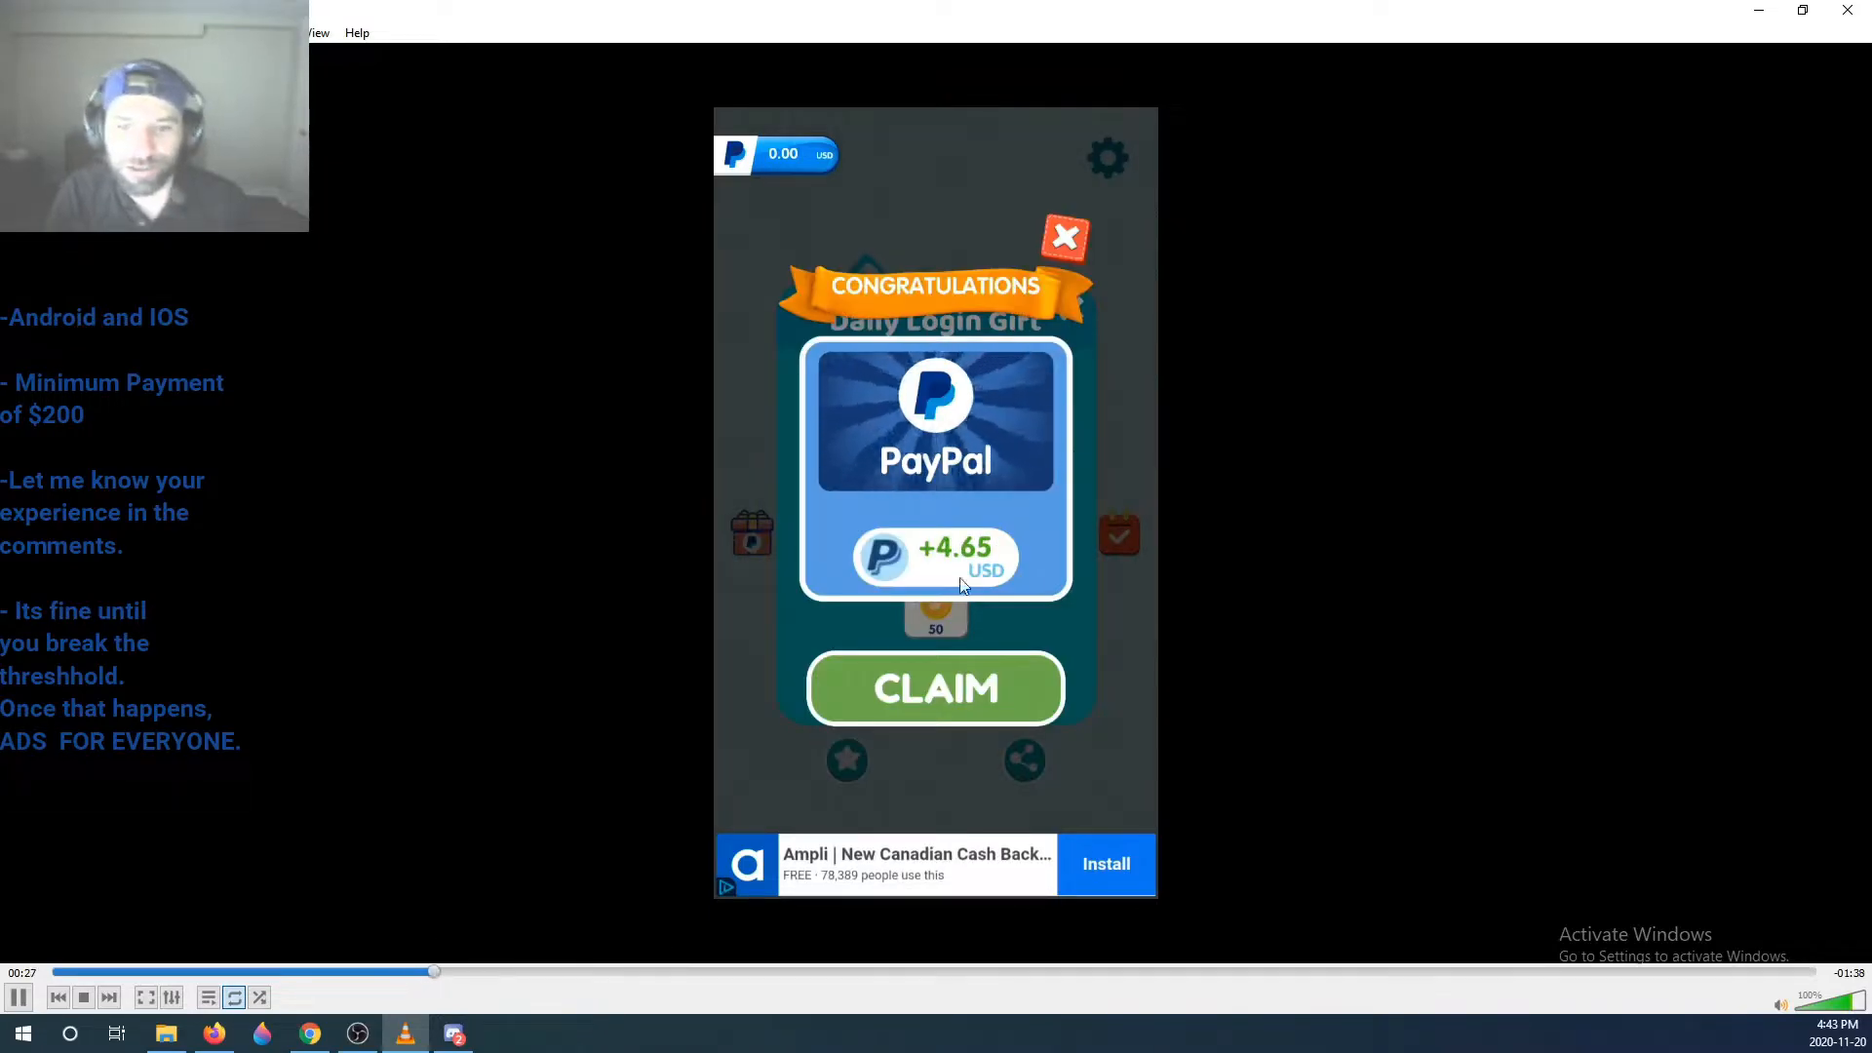
pyautogui.click(935, 689)
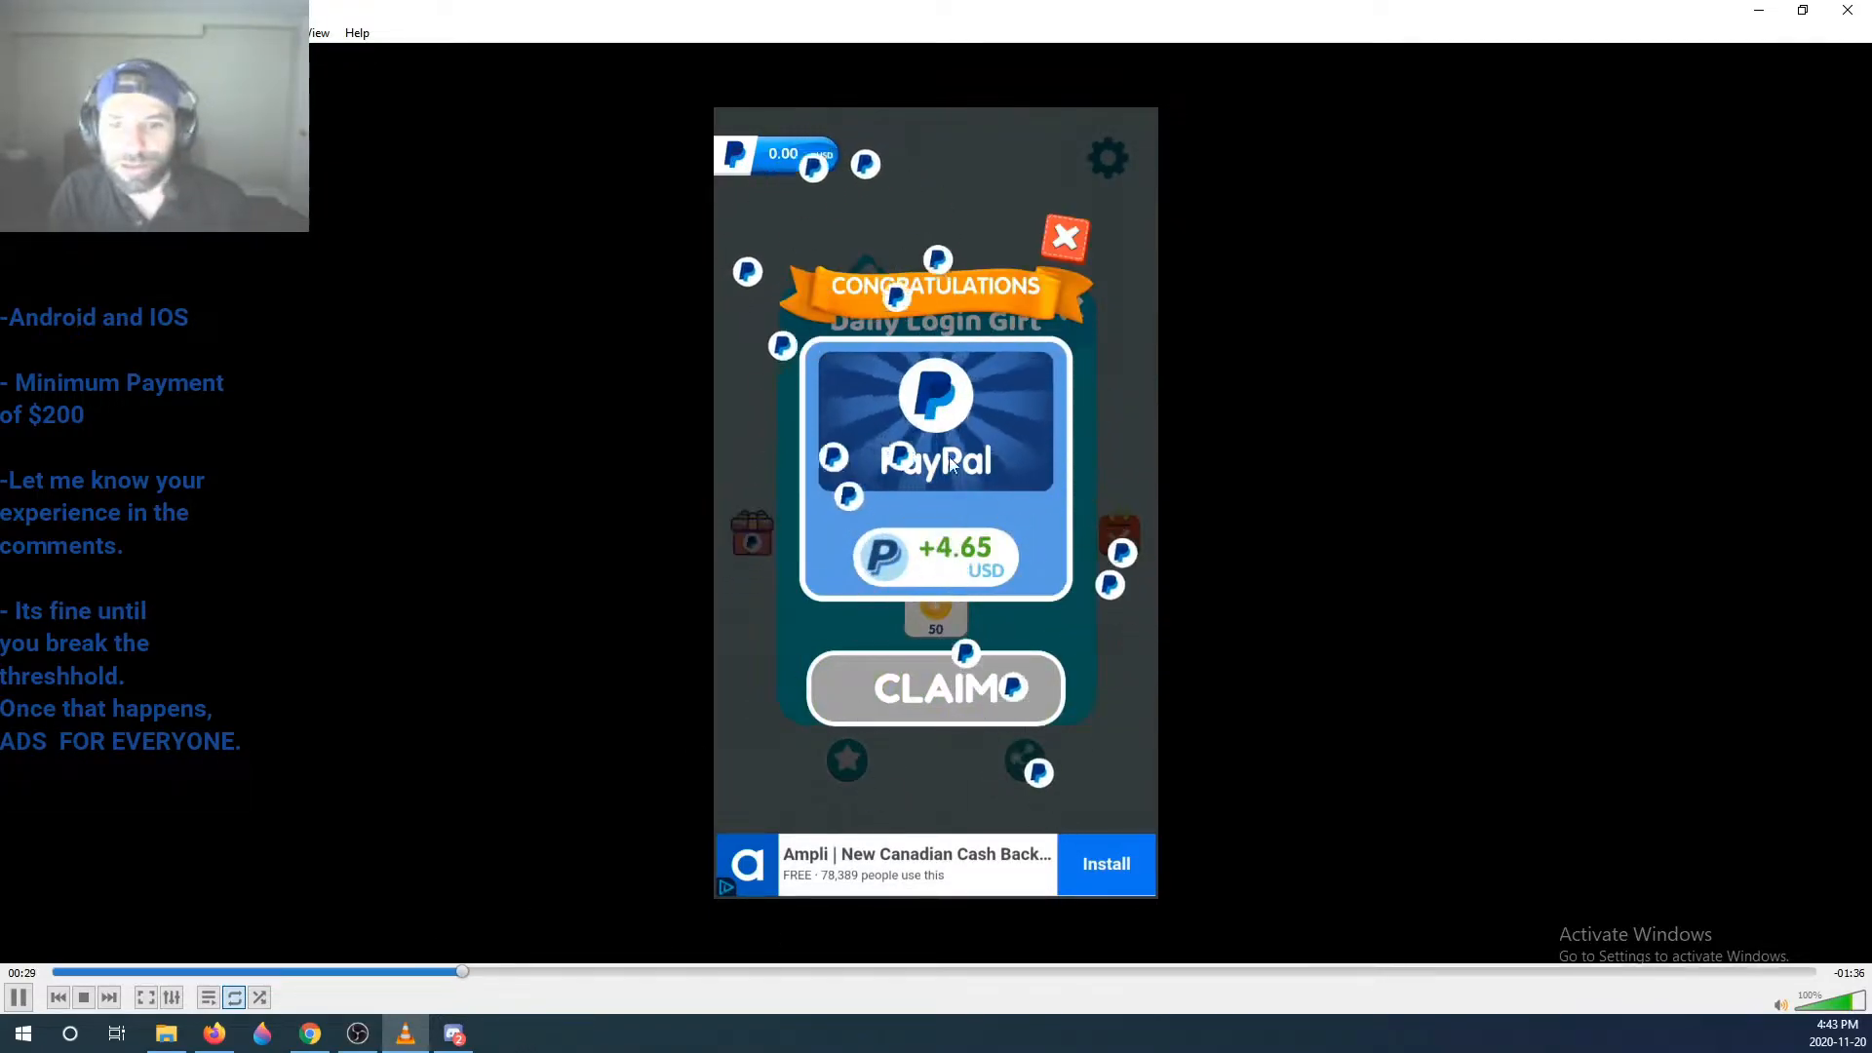
pyautogui.click(934, 687)
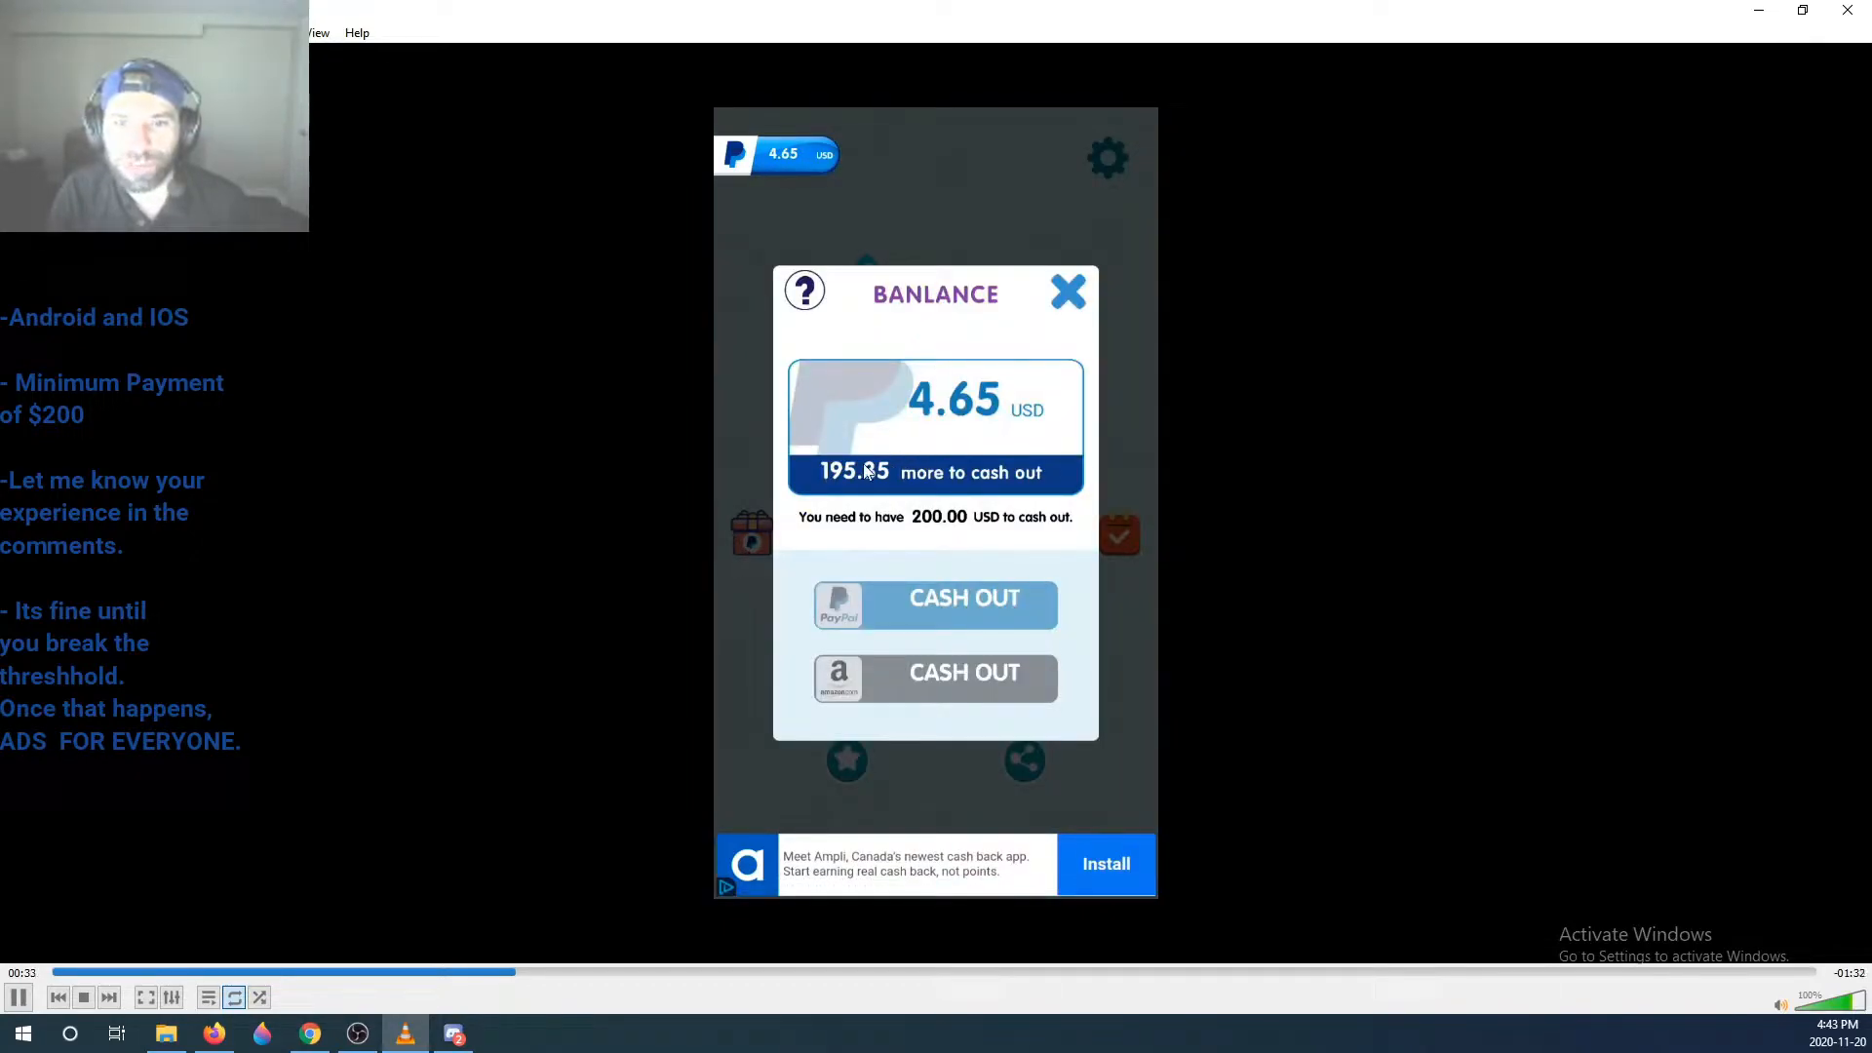
pyautogui.click(18, 997)
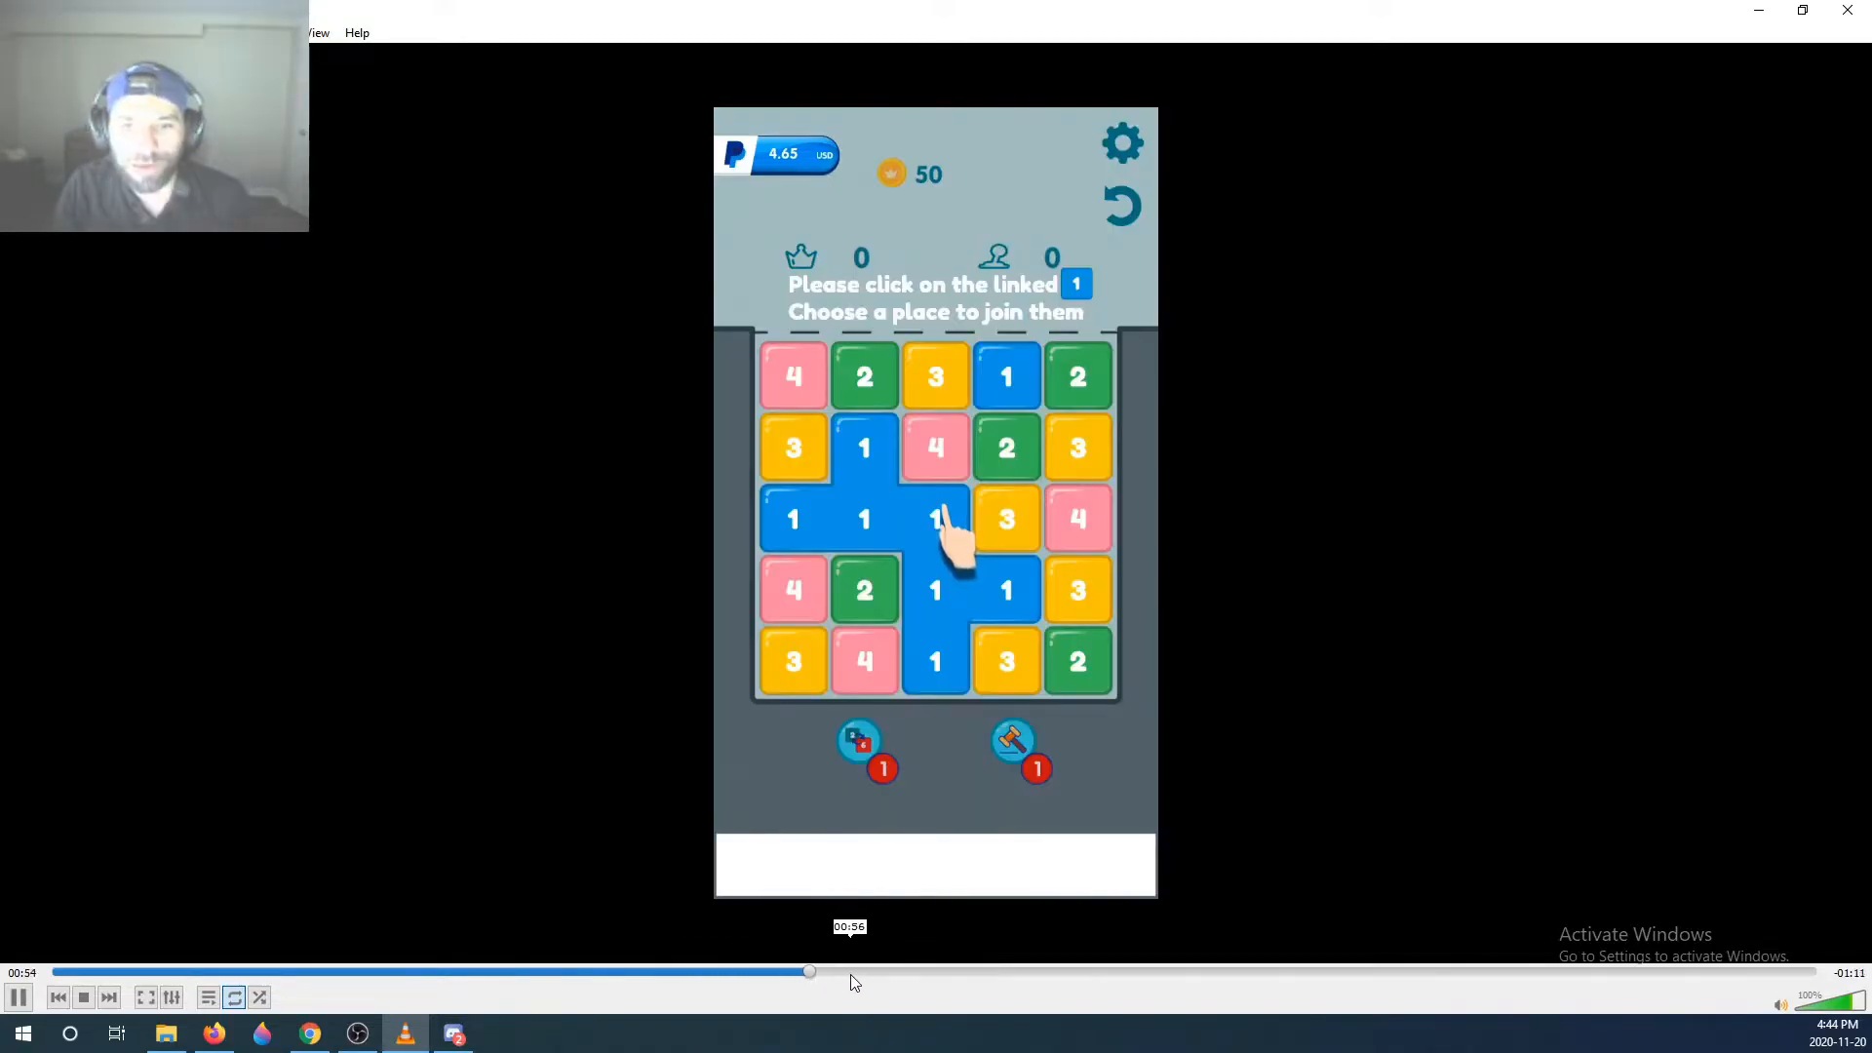
# Skip ahead past the +5.19 USD reward, then pause at 01:03 with balance 9.50 USD
pyautogui.click(934, 518)
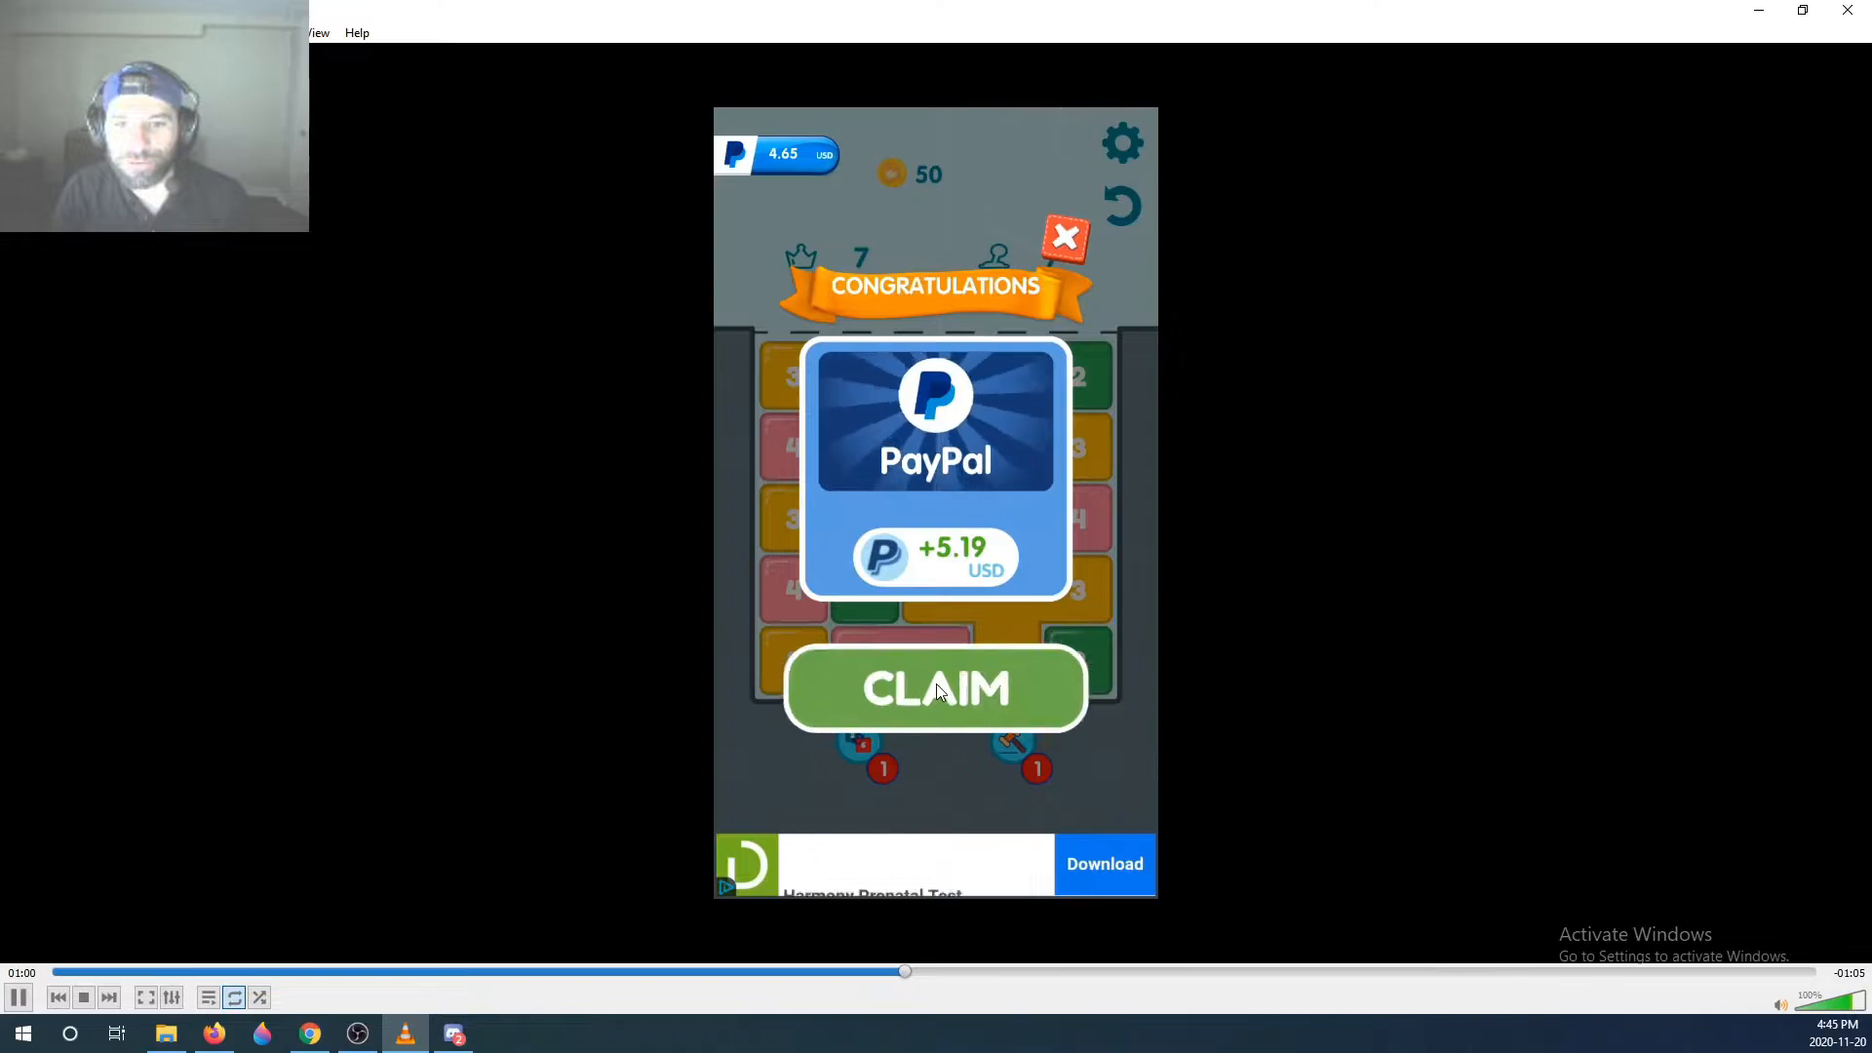
pyautogui.click(935, 690)
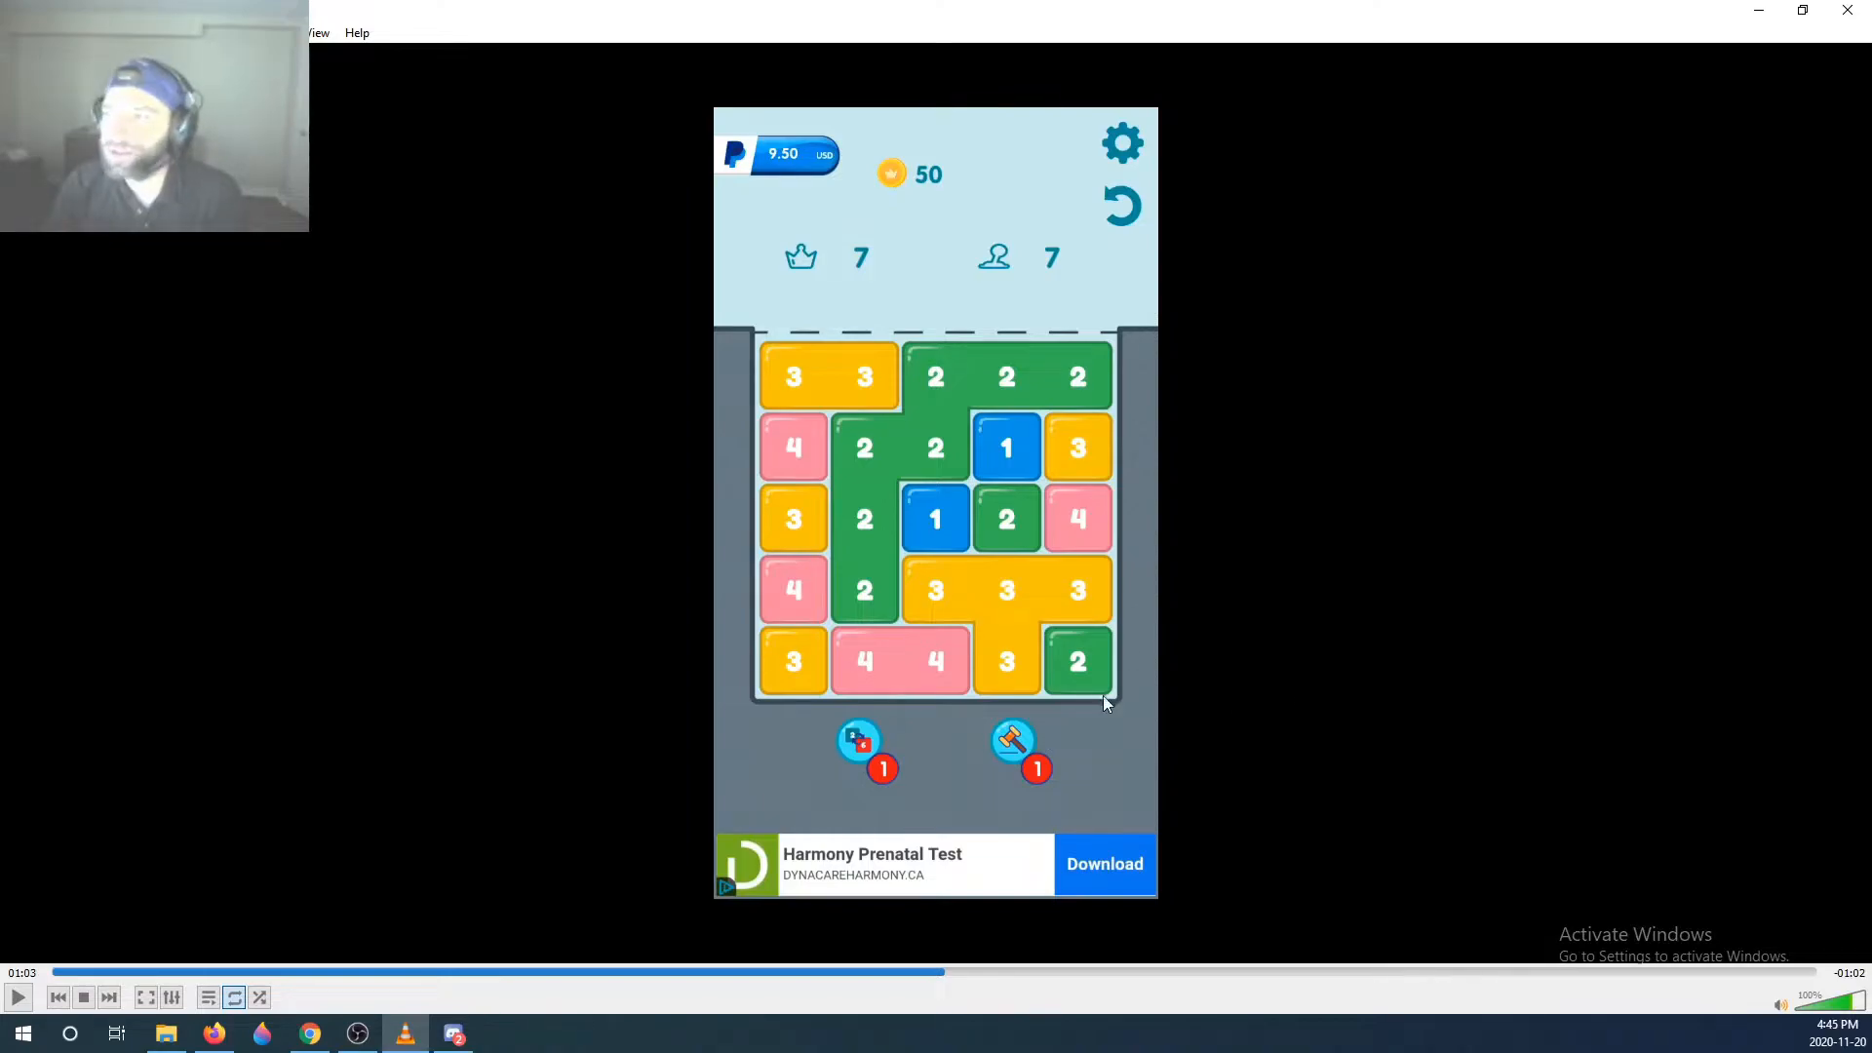
pyautogui.moveTo(1074, 713)
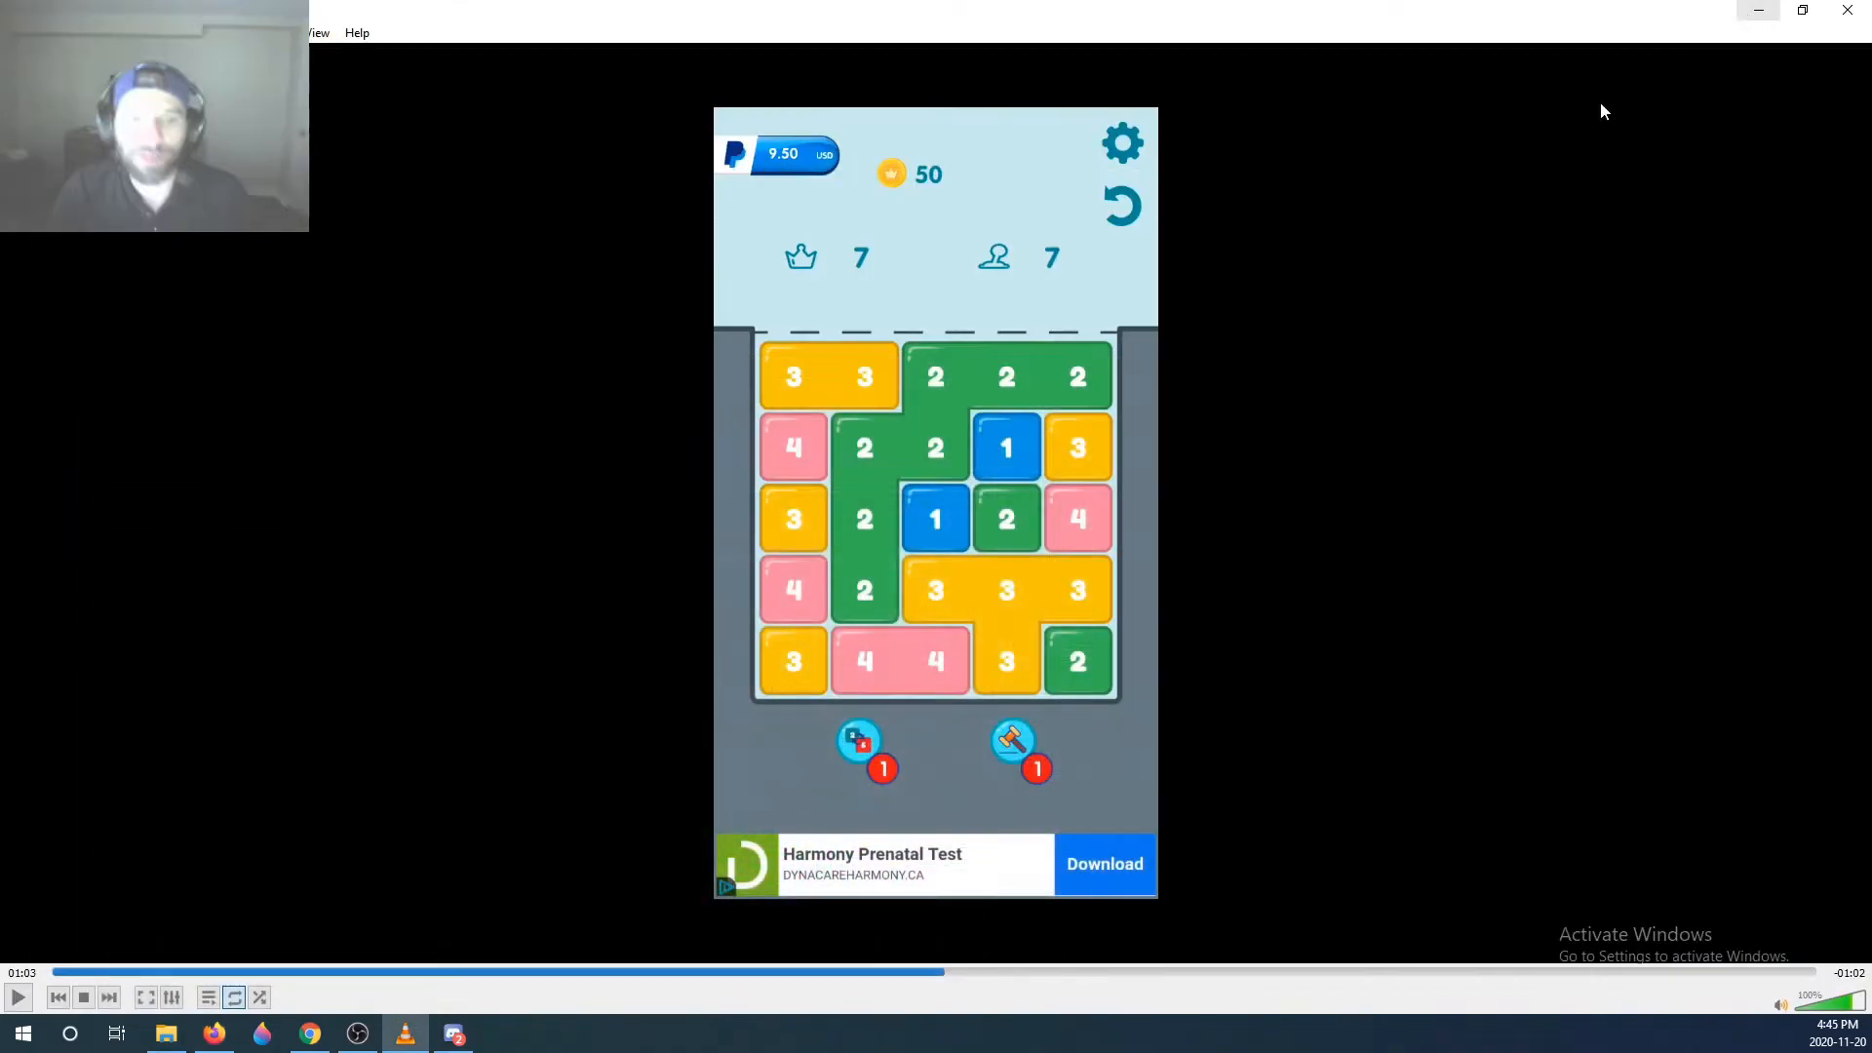
pyautogui.moveTo(1464, 737)
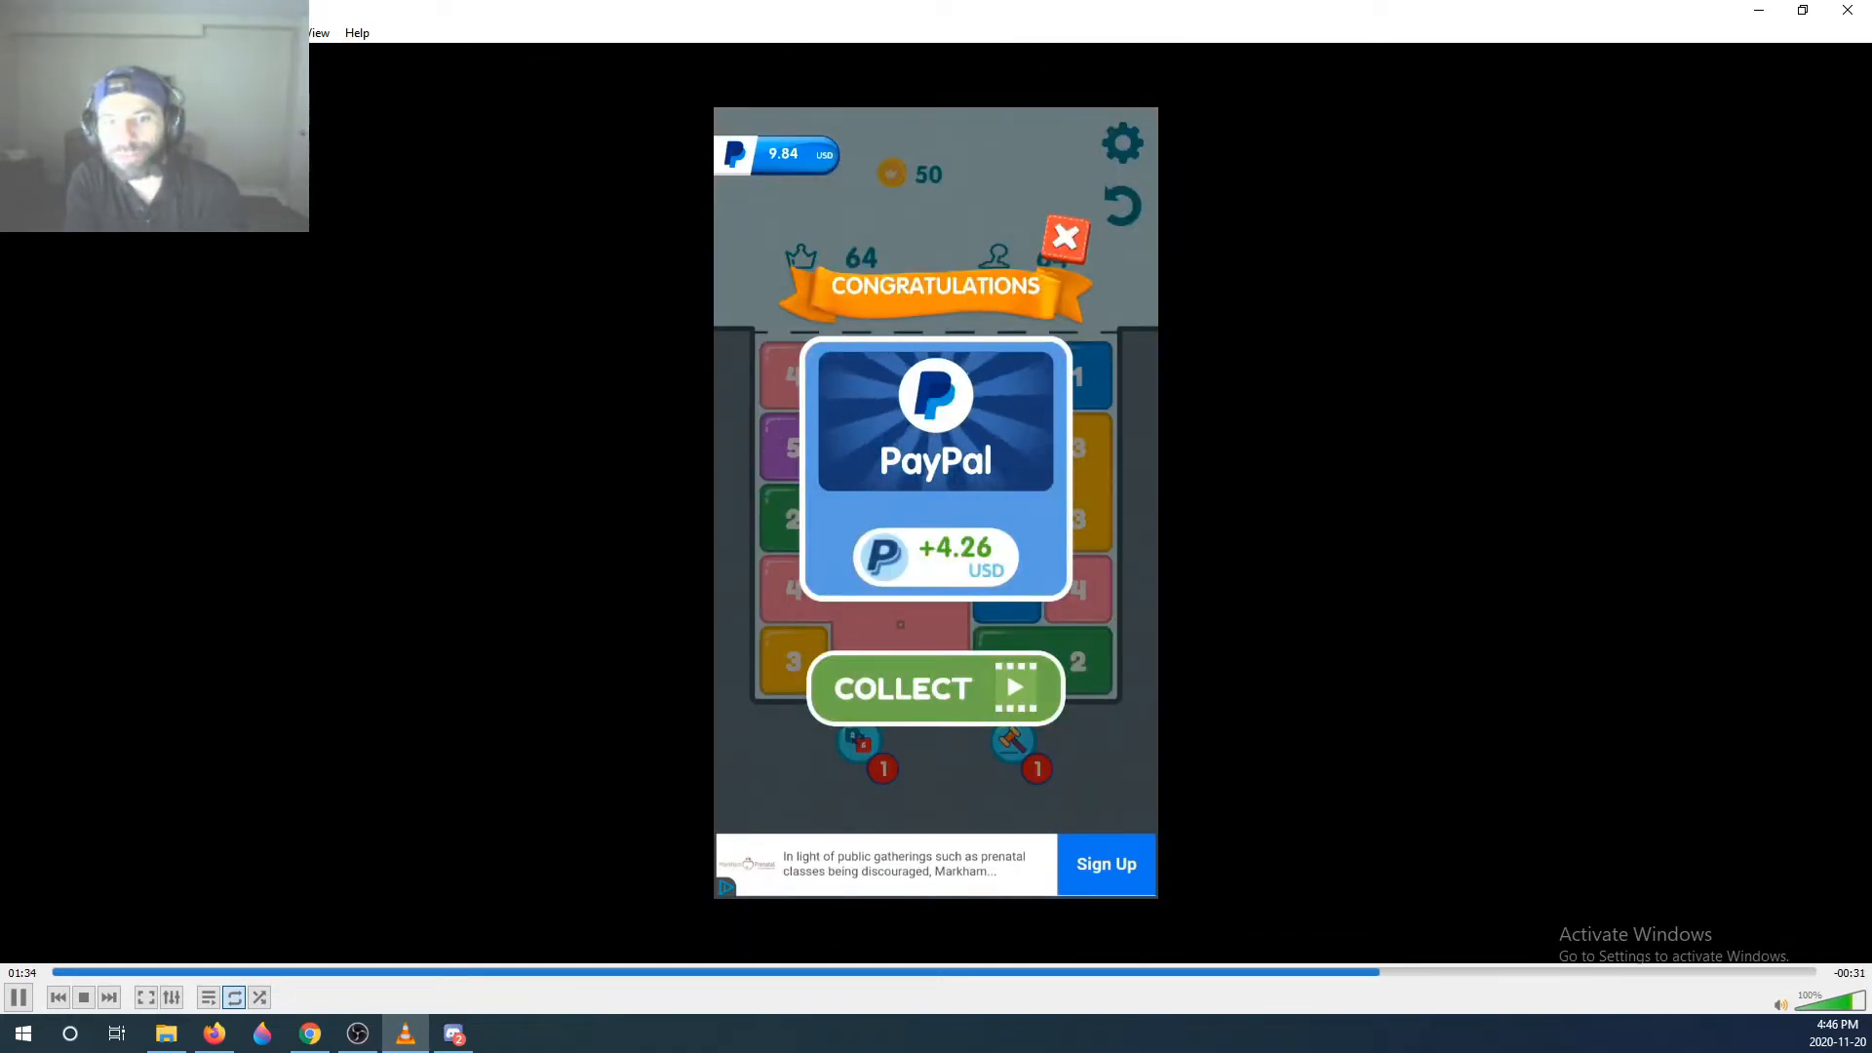
# Resume playback to reach the +4.26 USD PayPal reward pop-up at a 9.84 balance
pyautogui.click(935, 689)
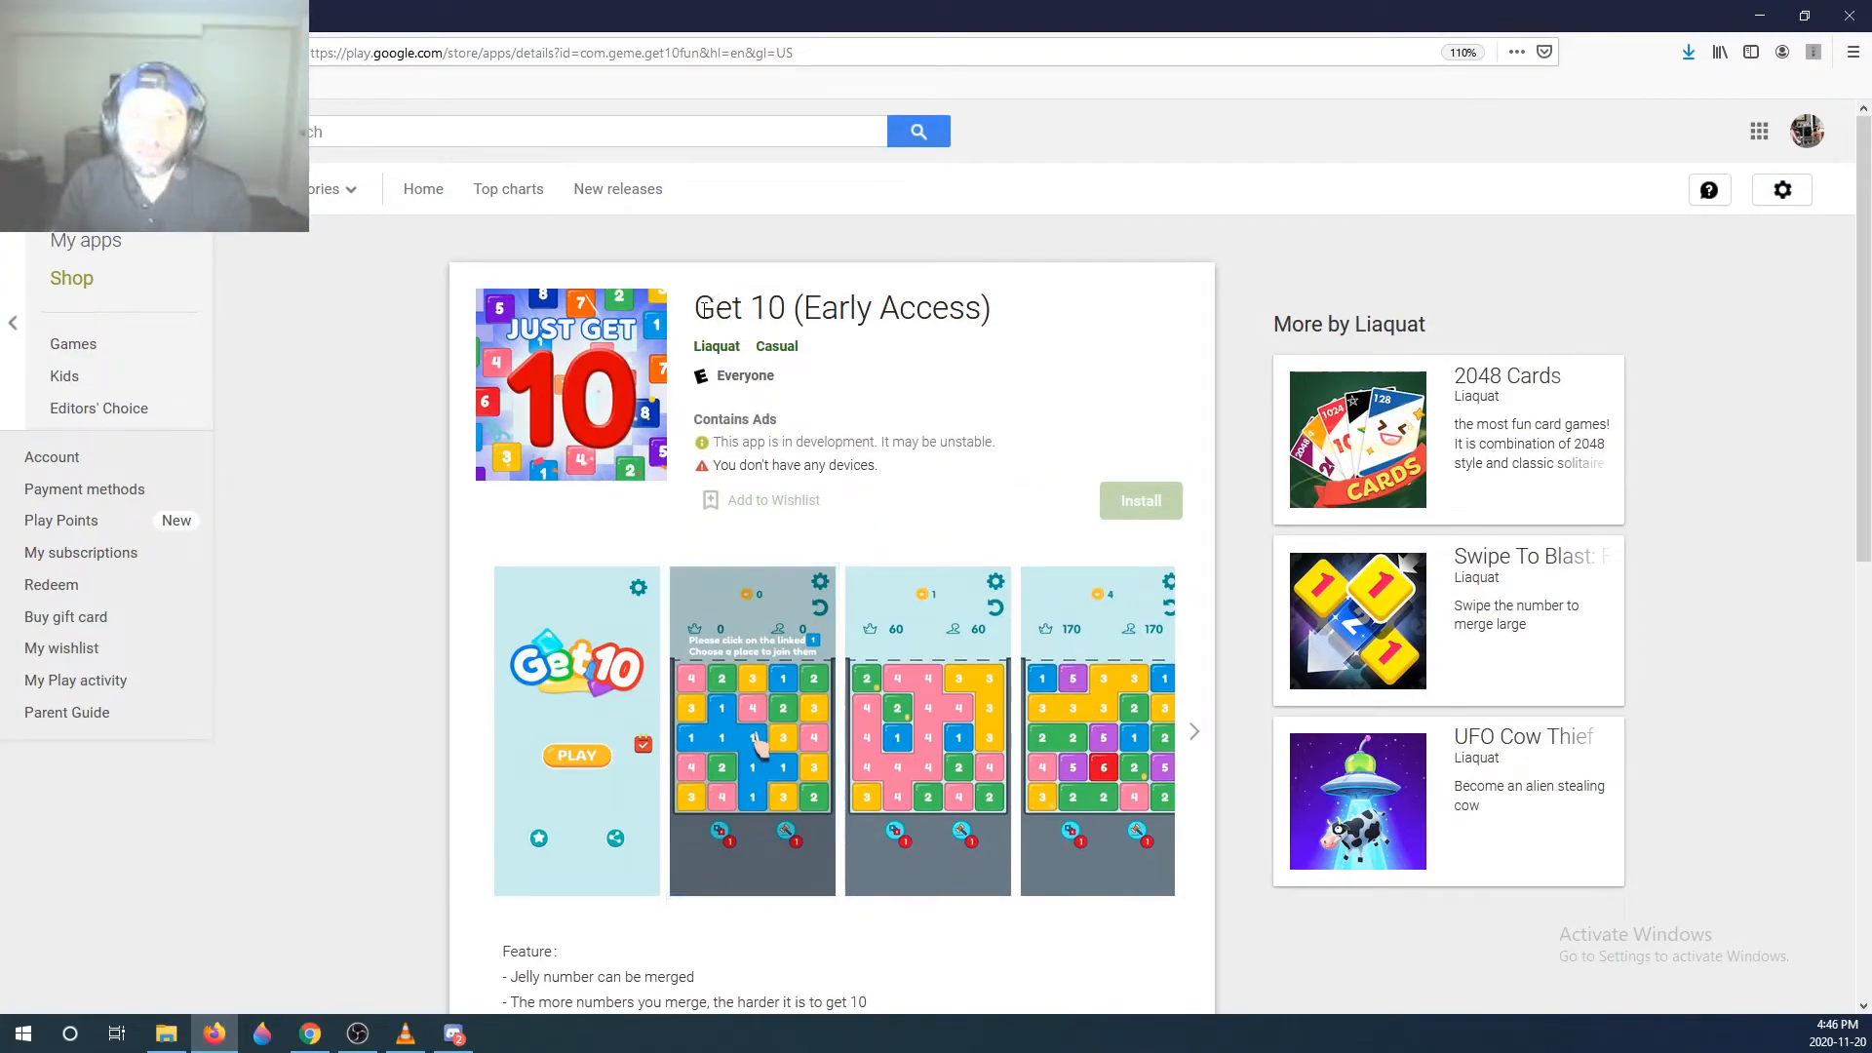
pyautogui.moveTo(1065, 347)
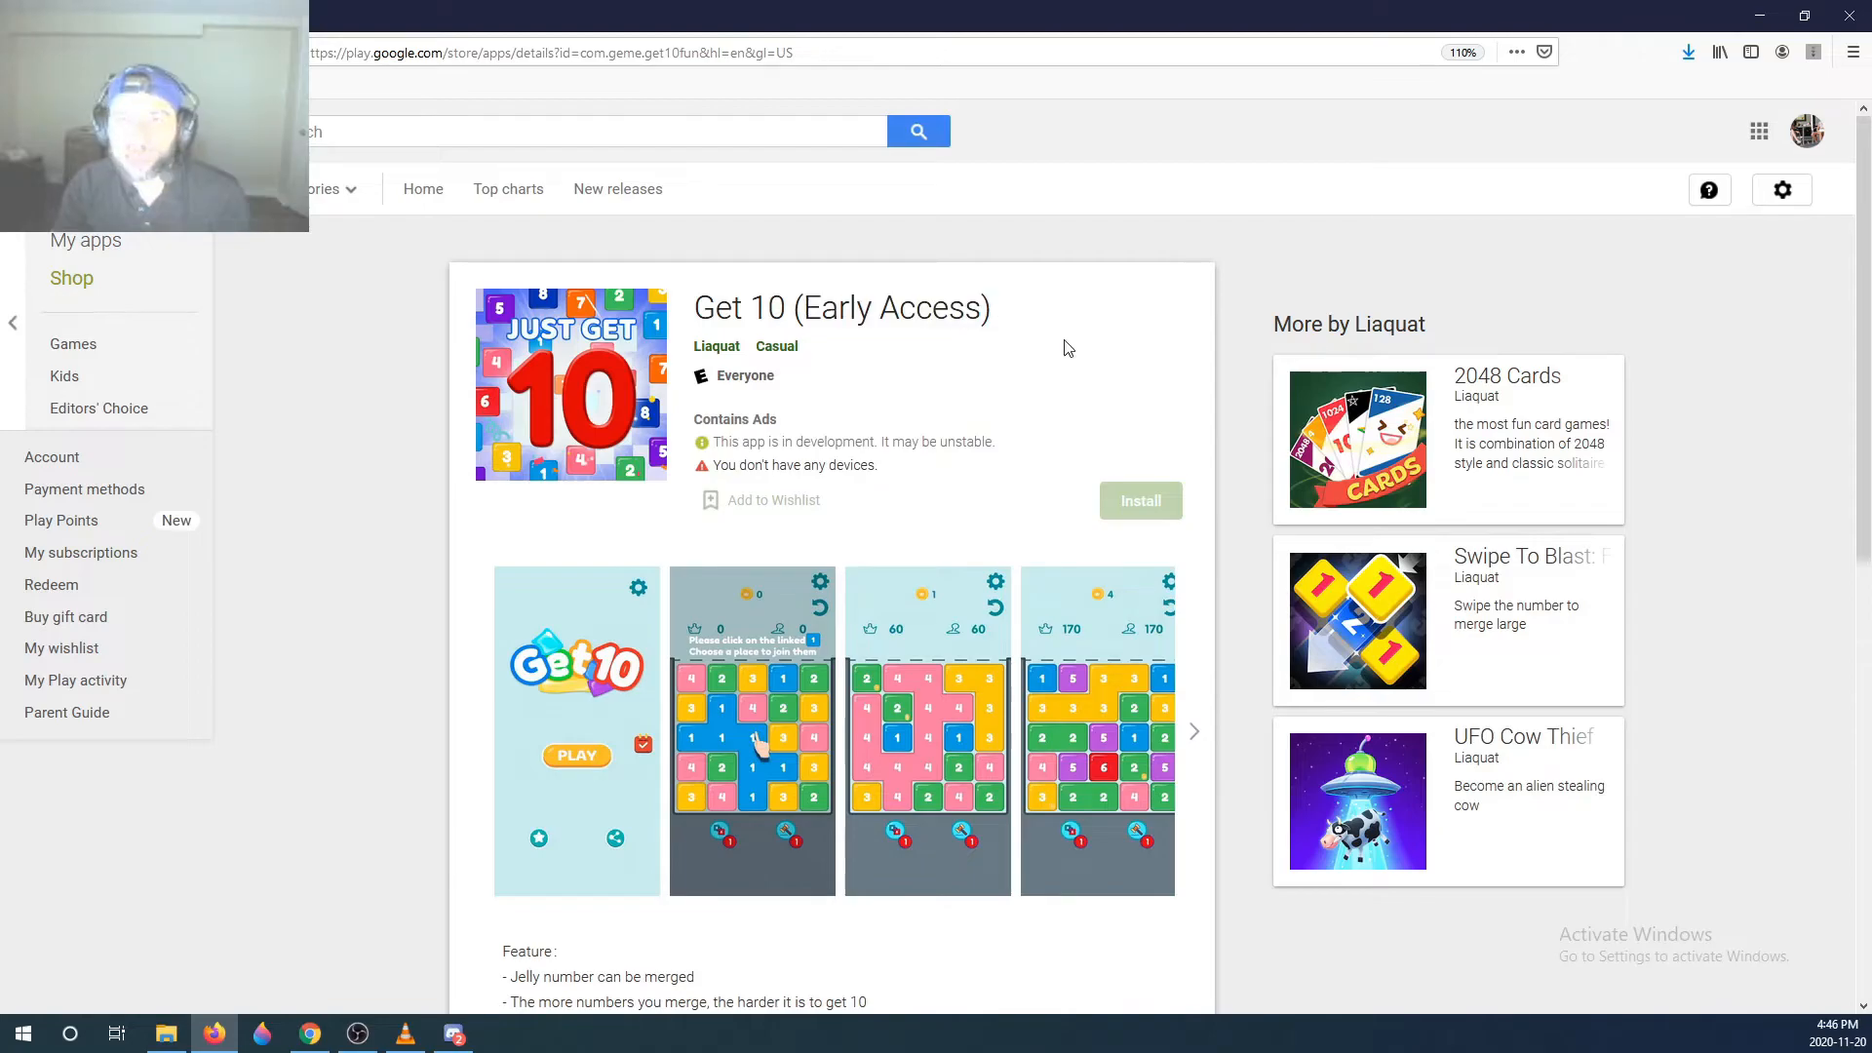
pyautogui.scroll(-3)
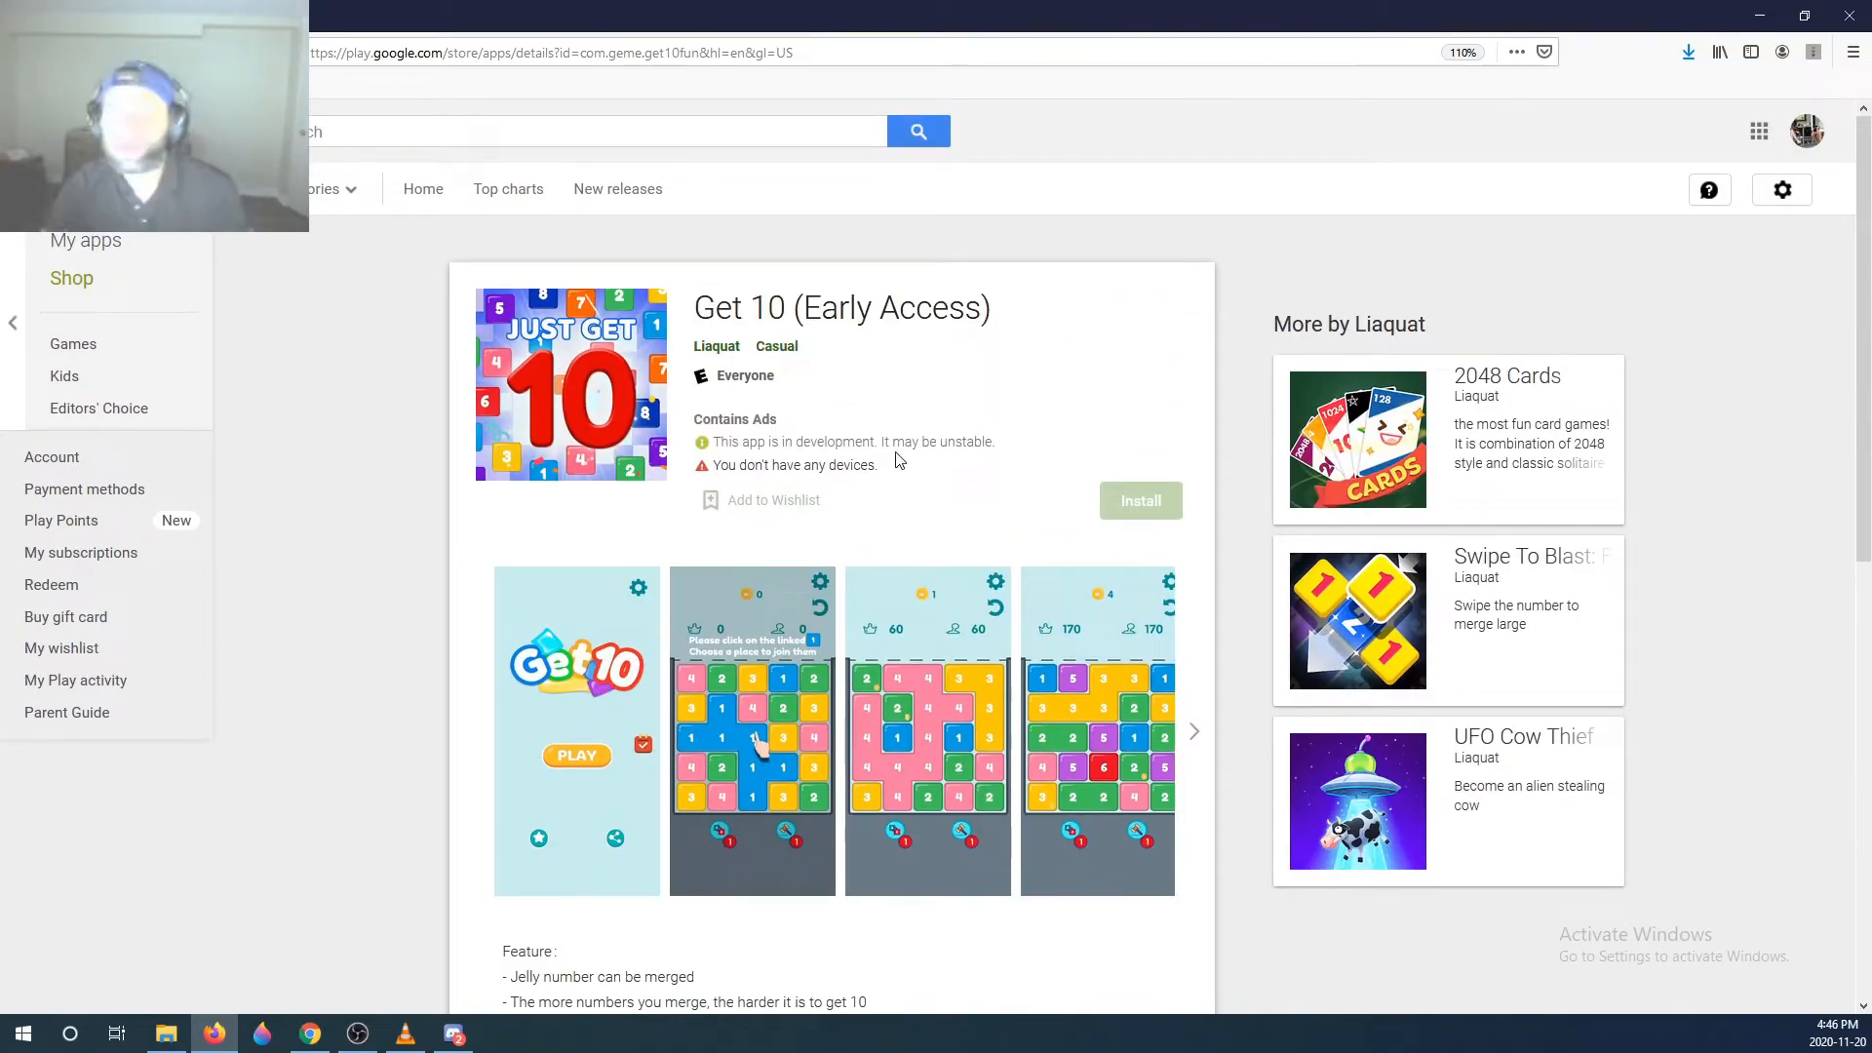
pyautogui.moveTo(908, 480)
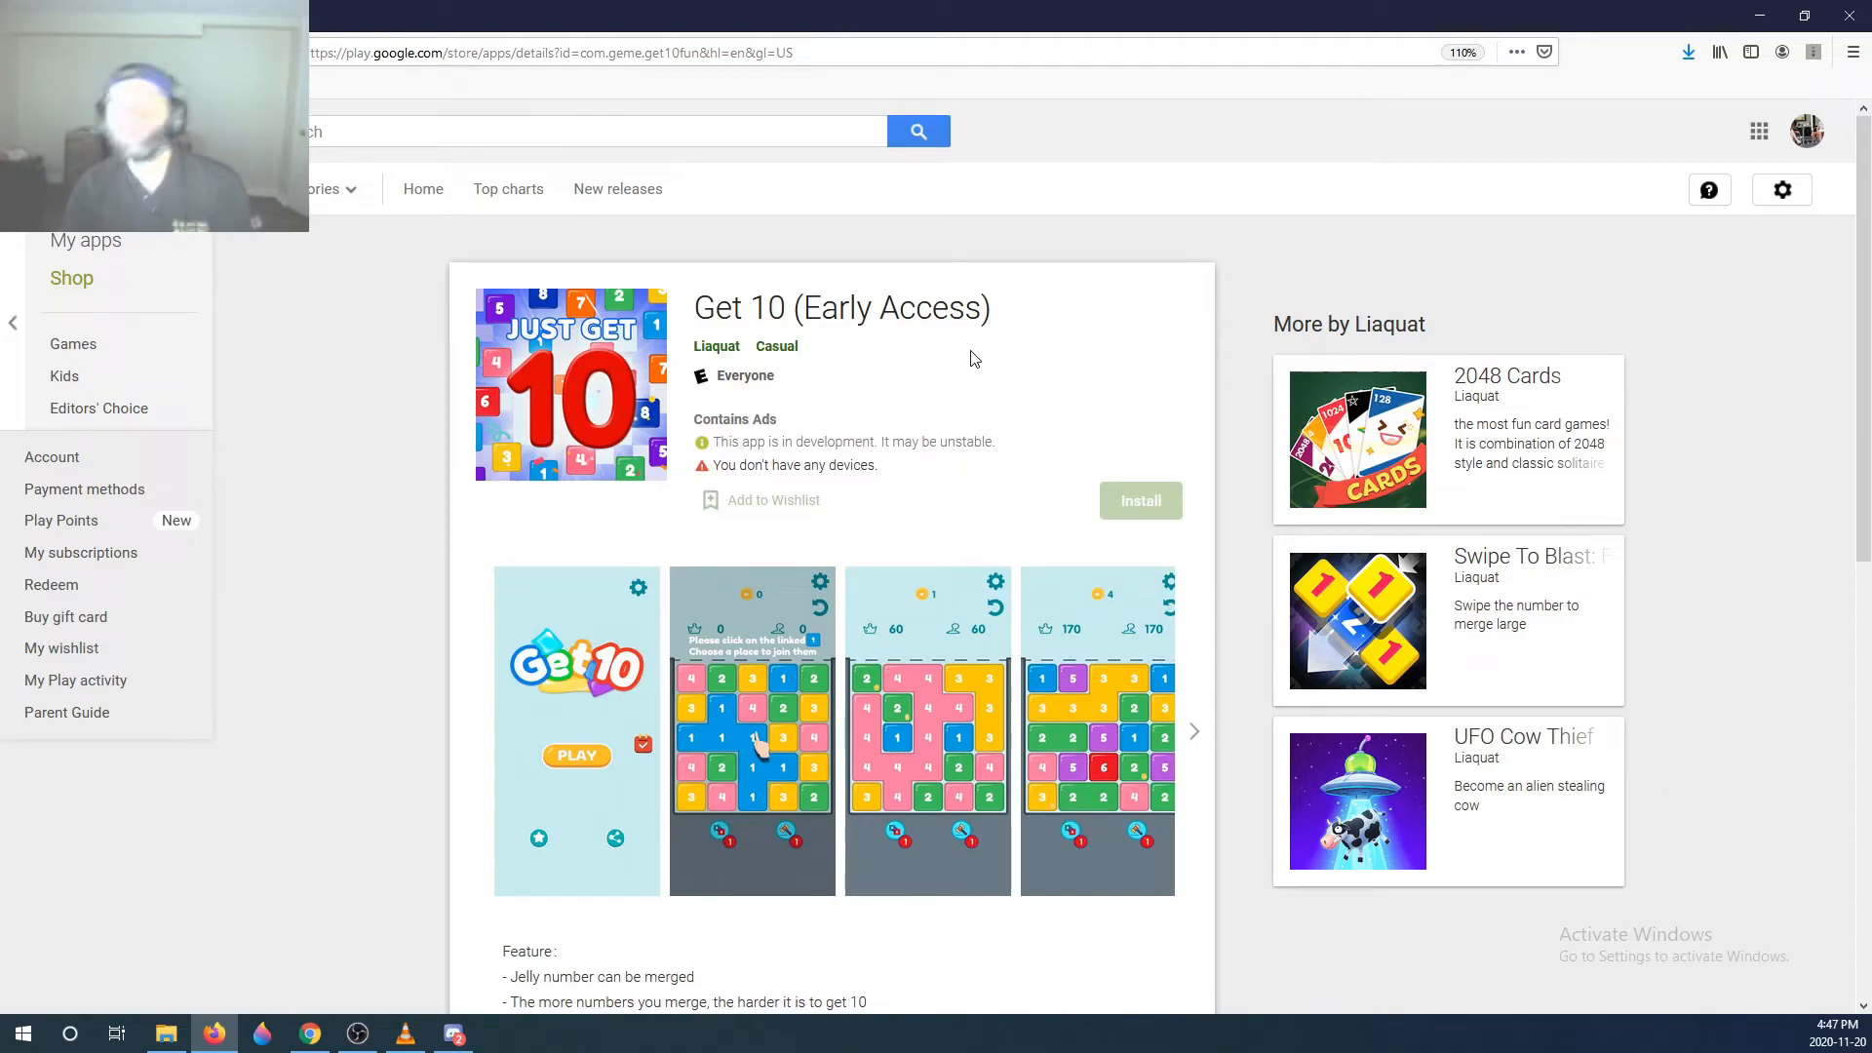
pyautogui.scroll(-3)
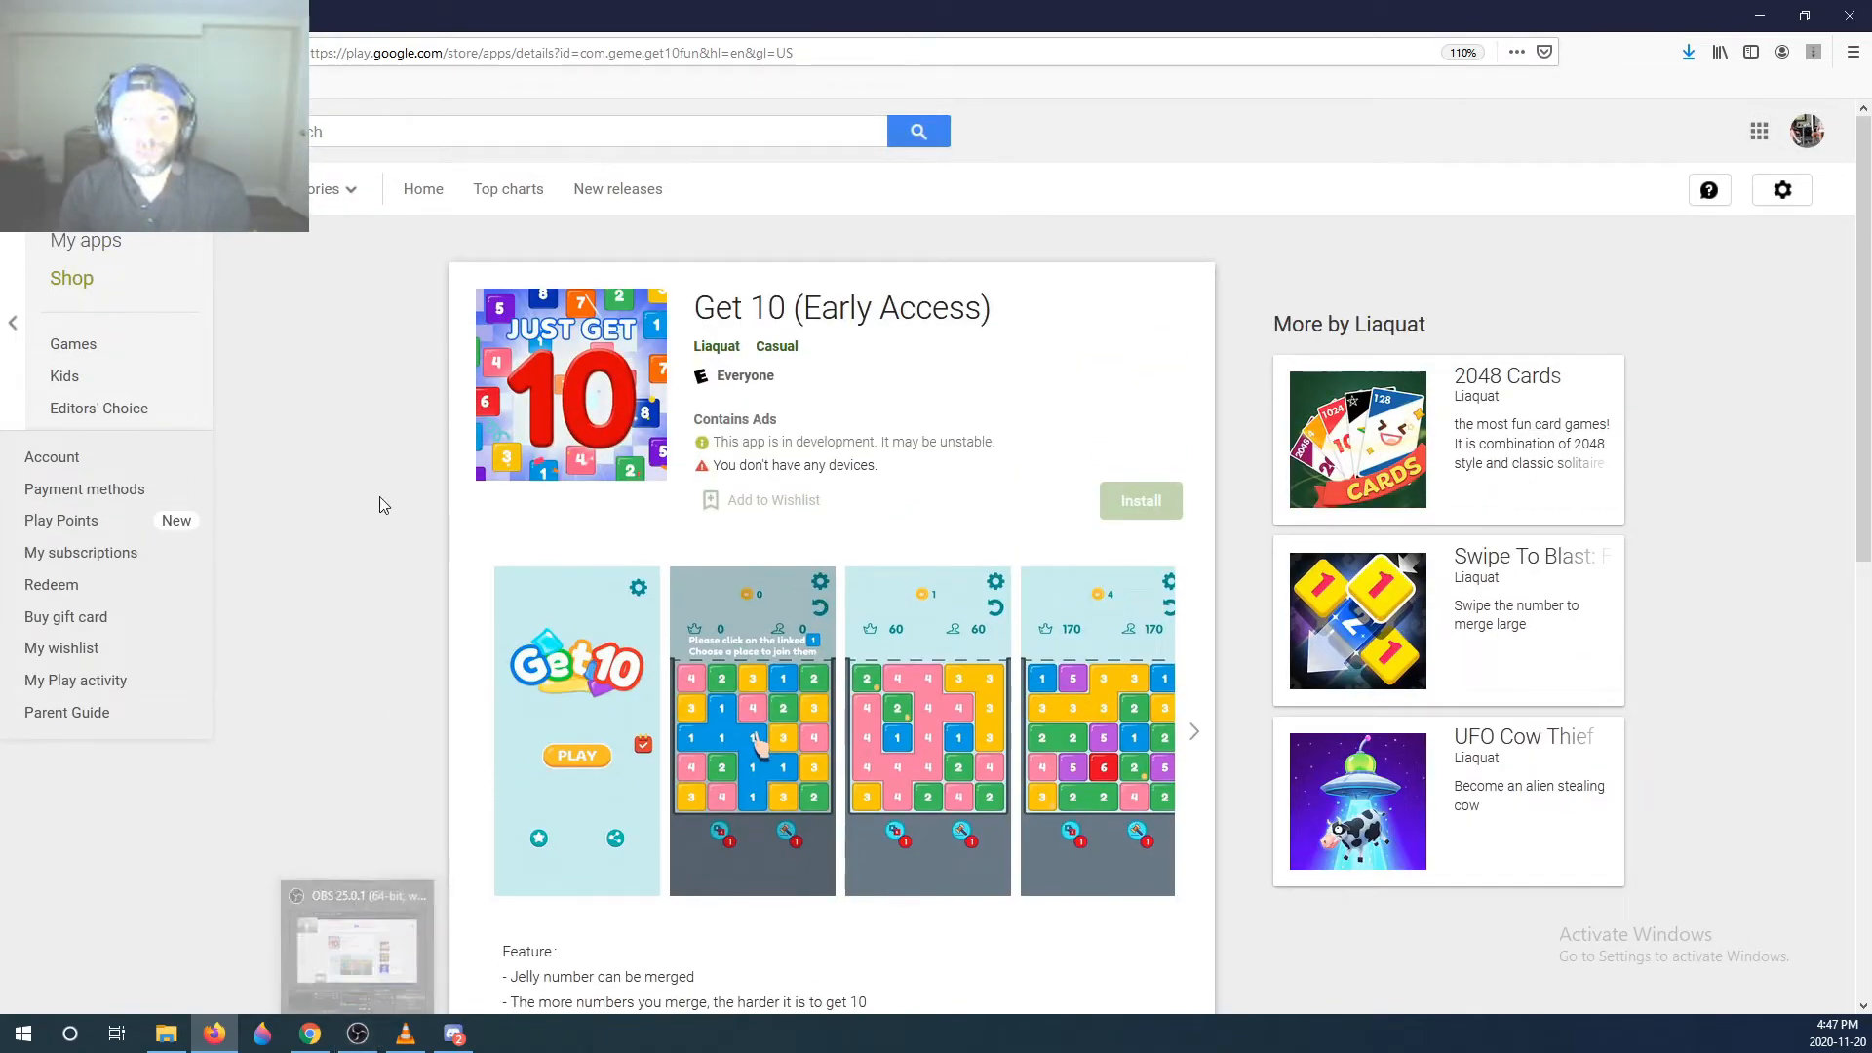
pyautogui.moveTo(316, 634)
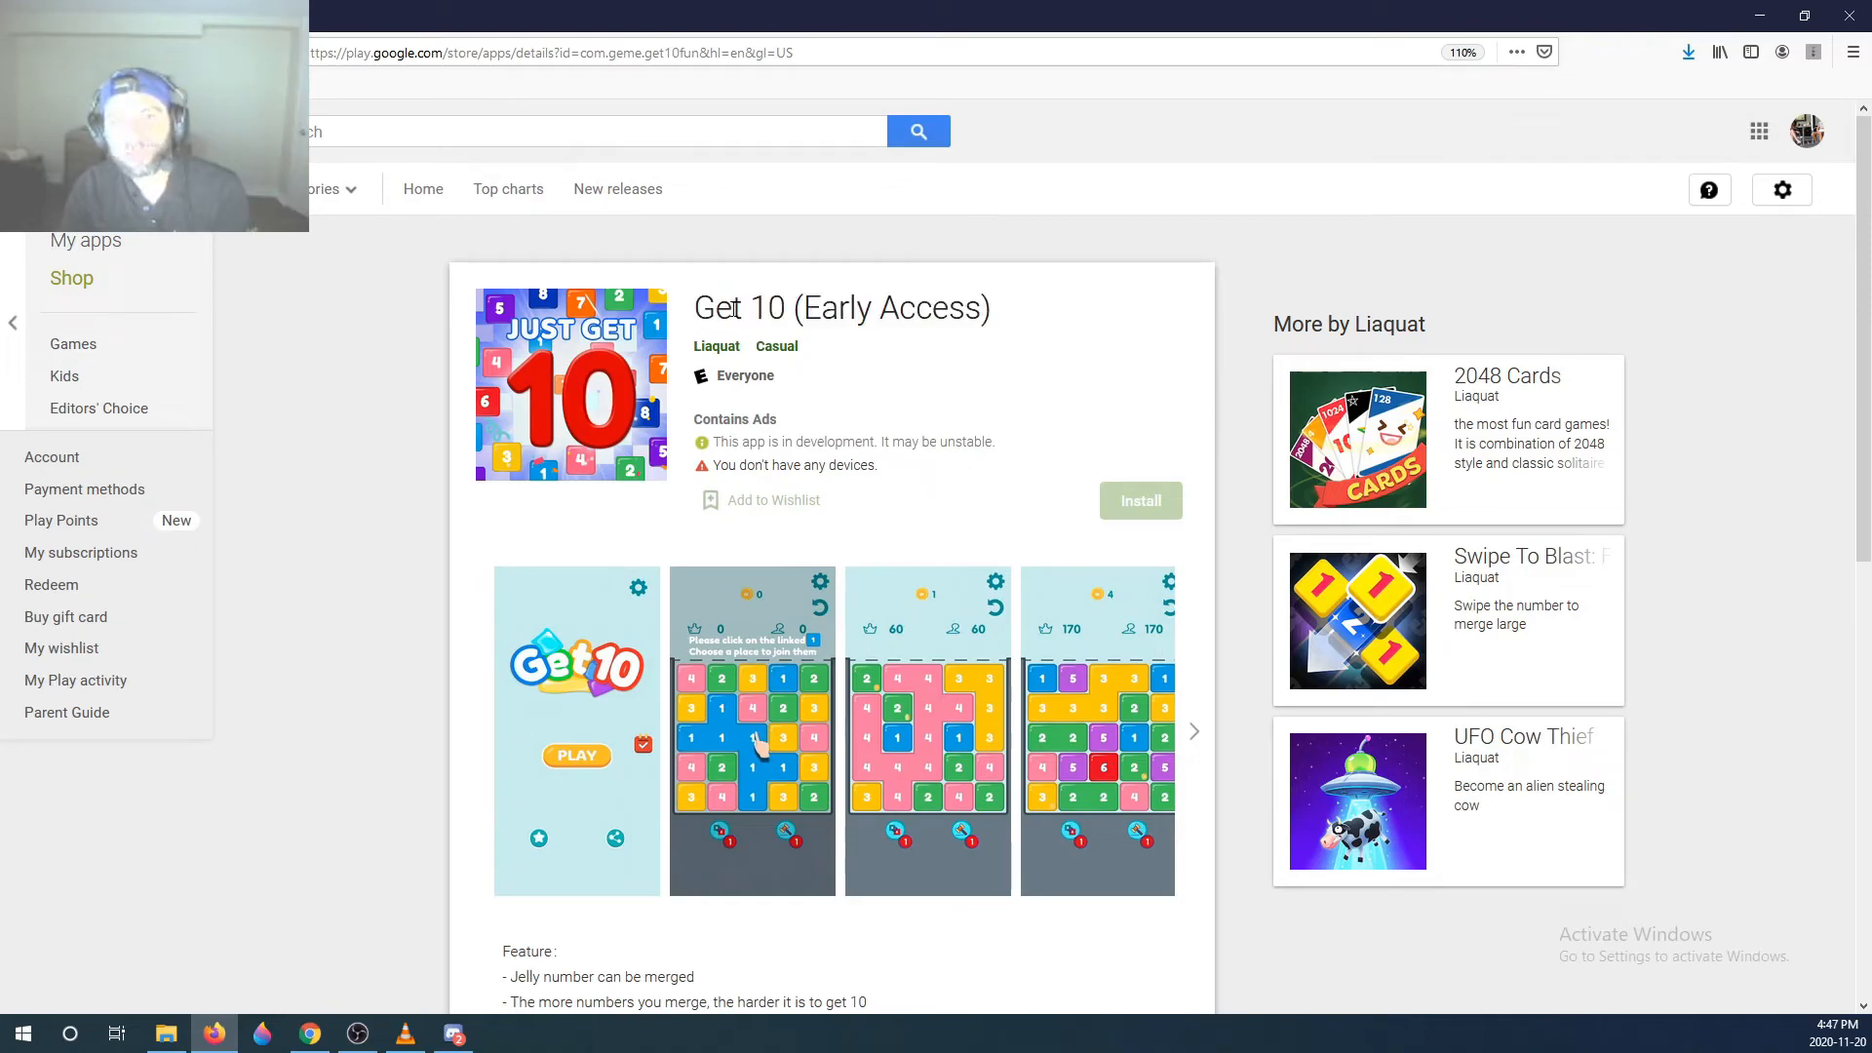
pyautogui.scroll(-3)
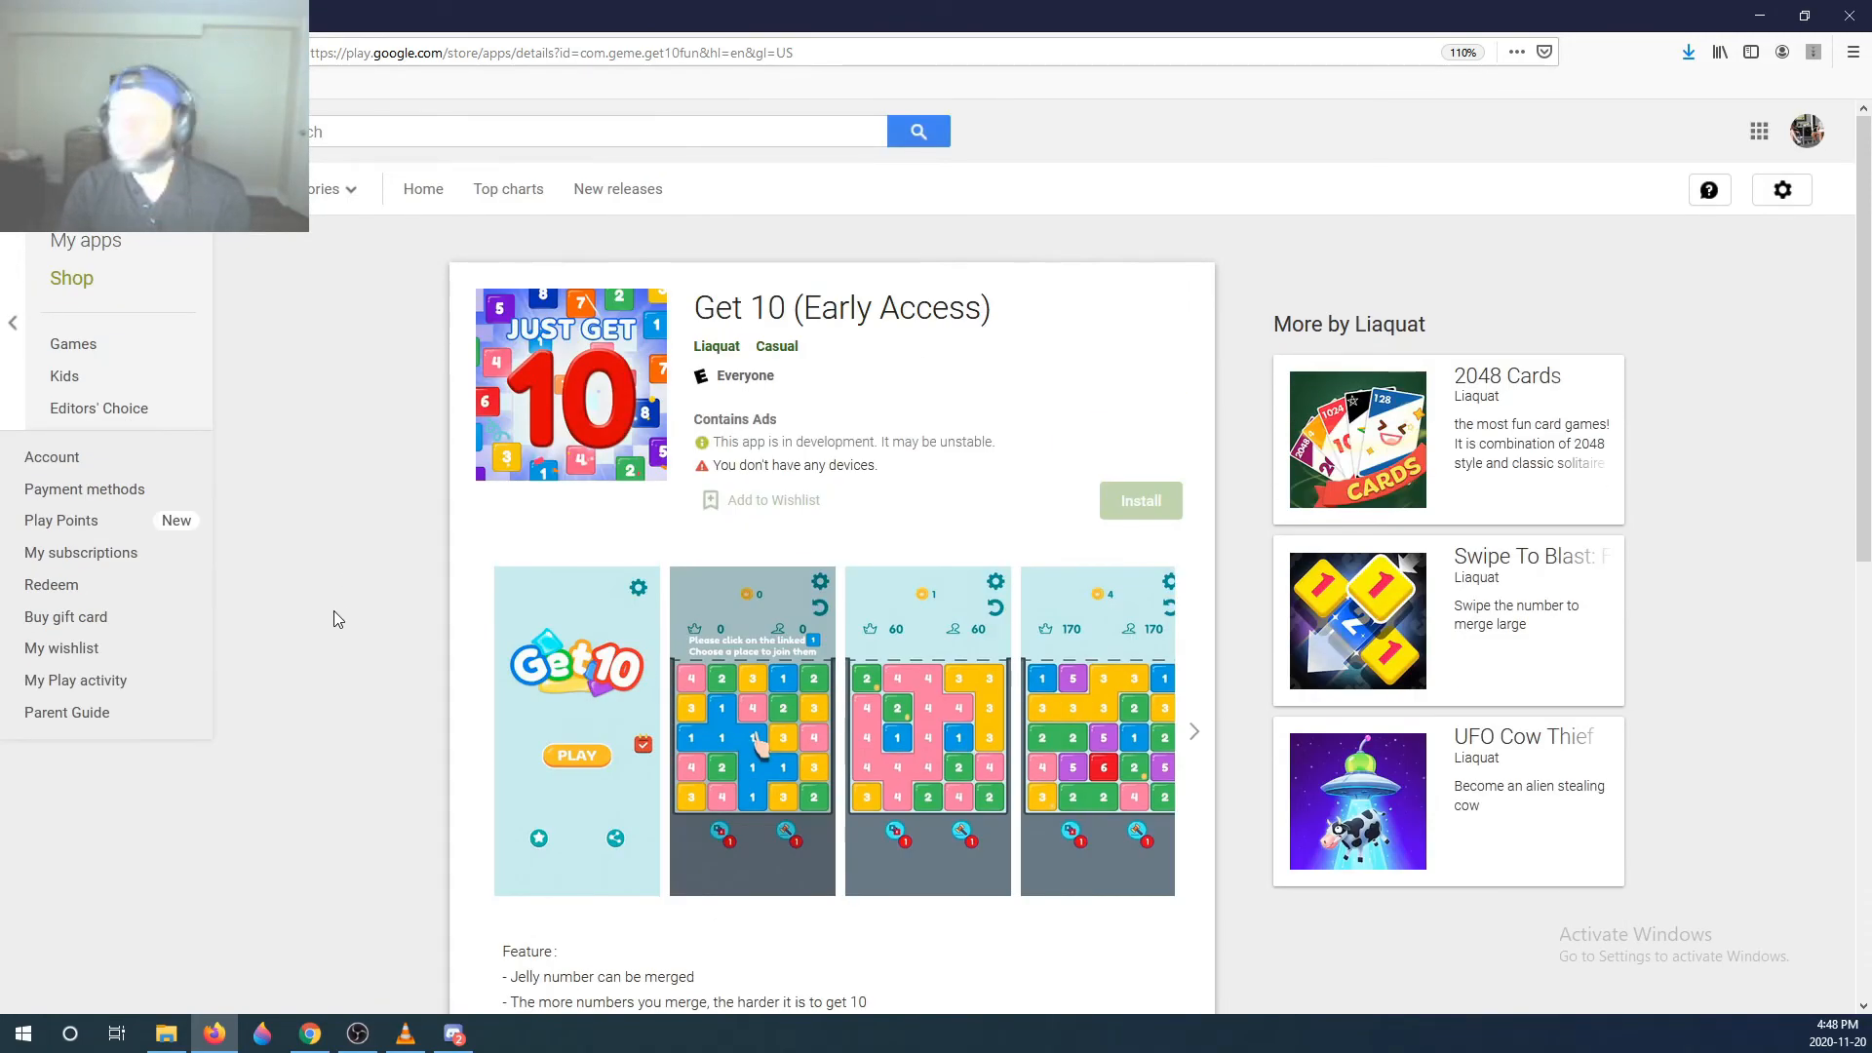
pyautogui.moveTo(357, 644)
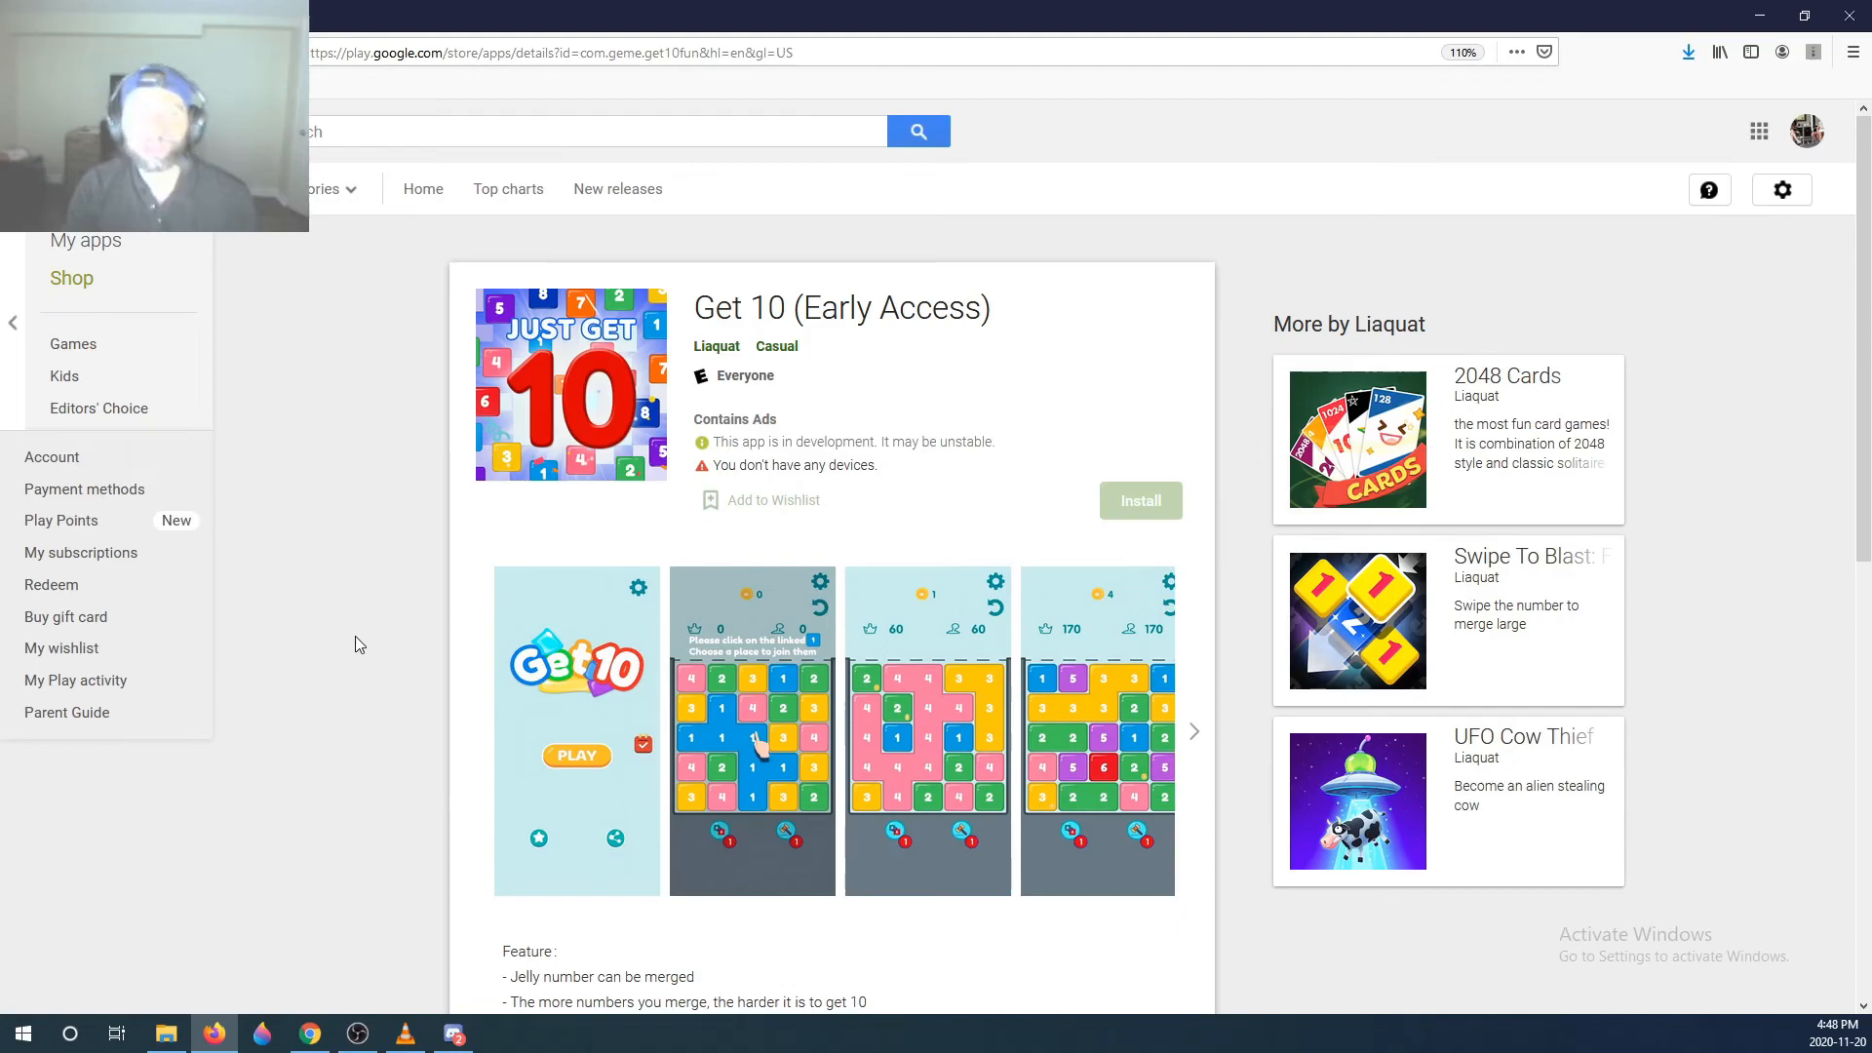
pyautogui.moveTo(341, 666)
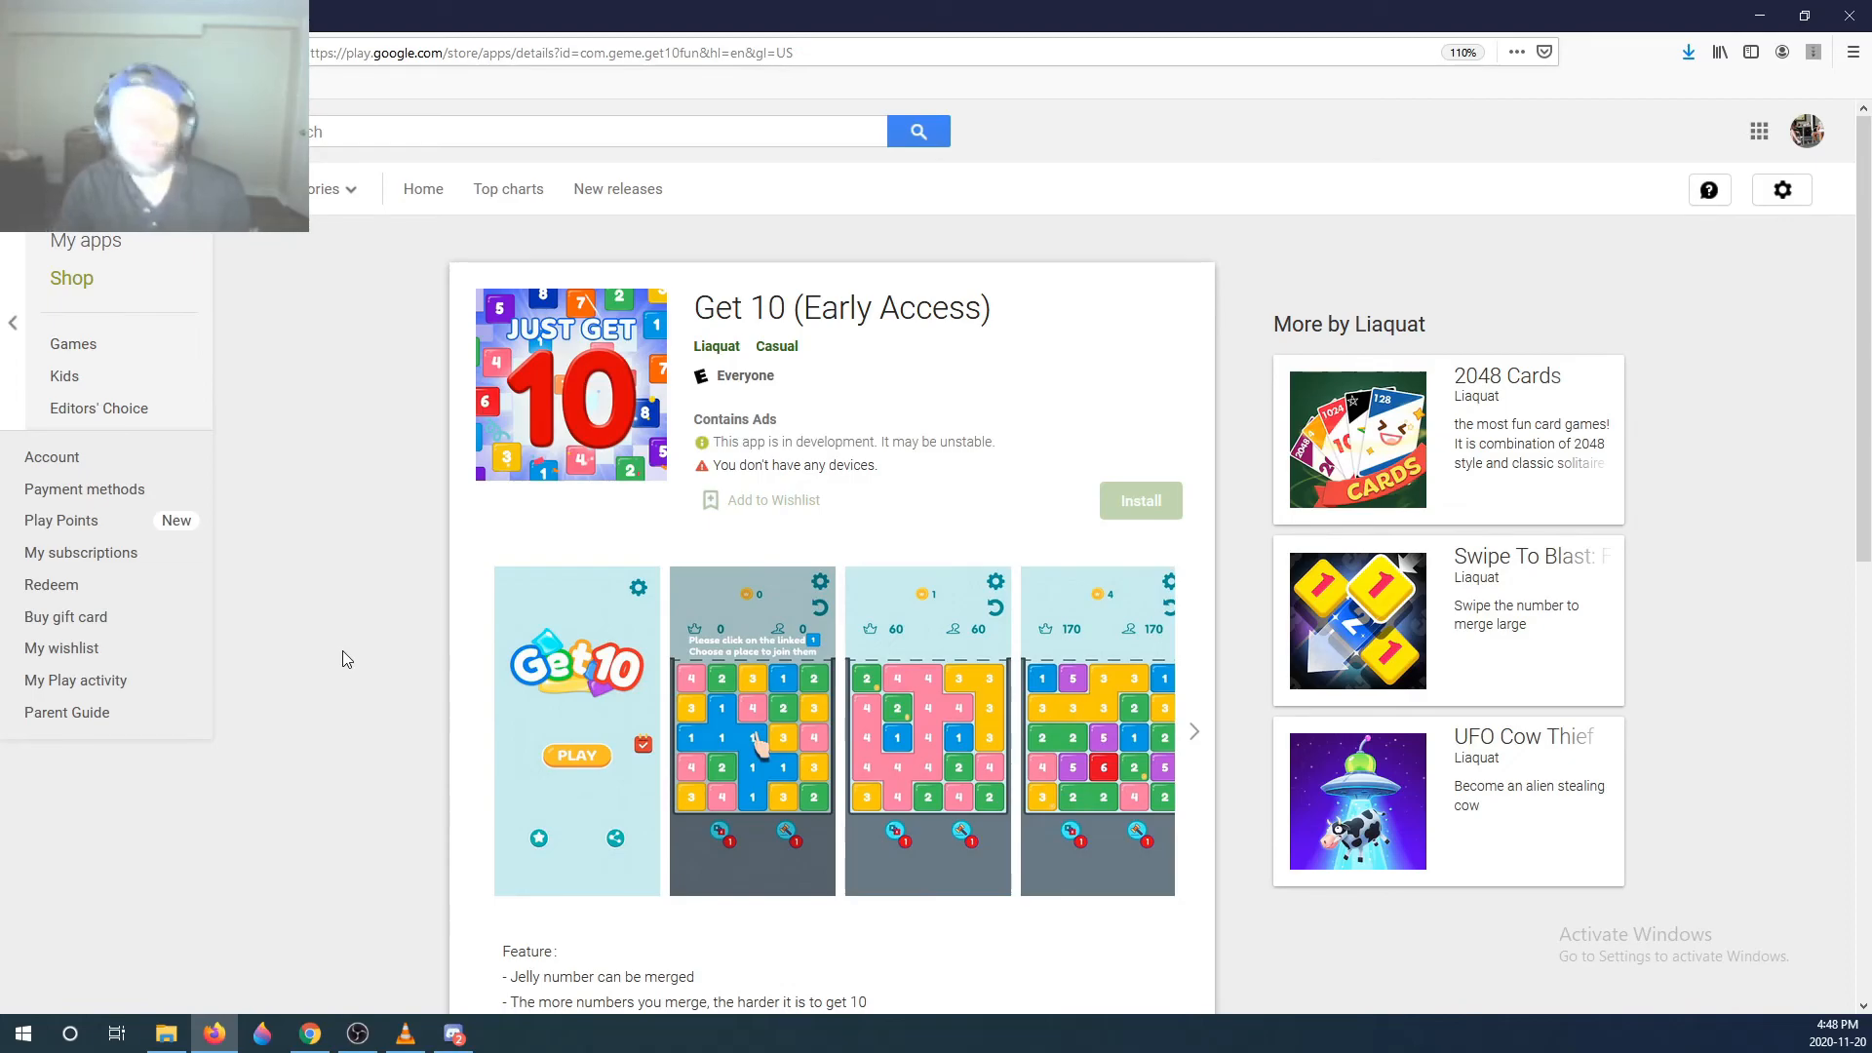
pyautogui.moveTo(390, 647)
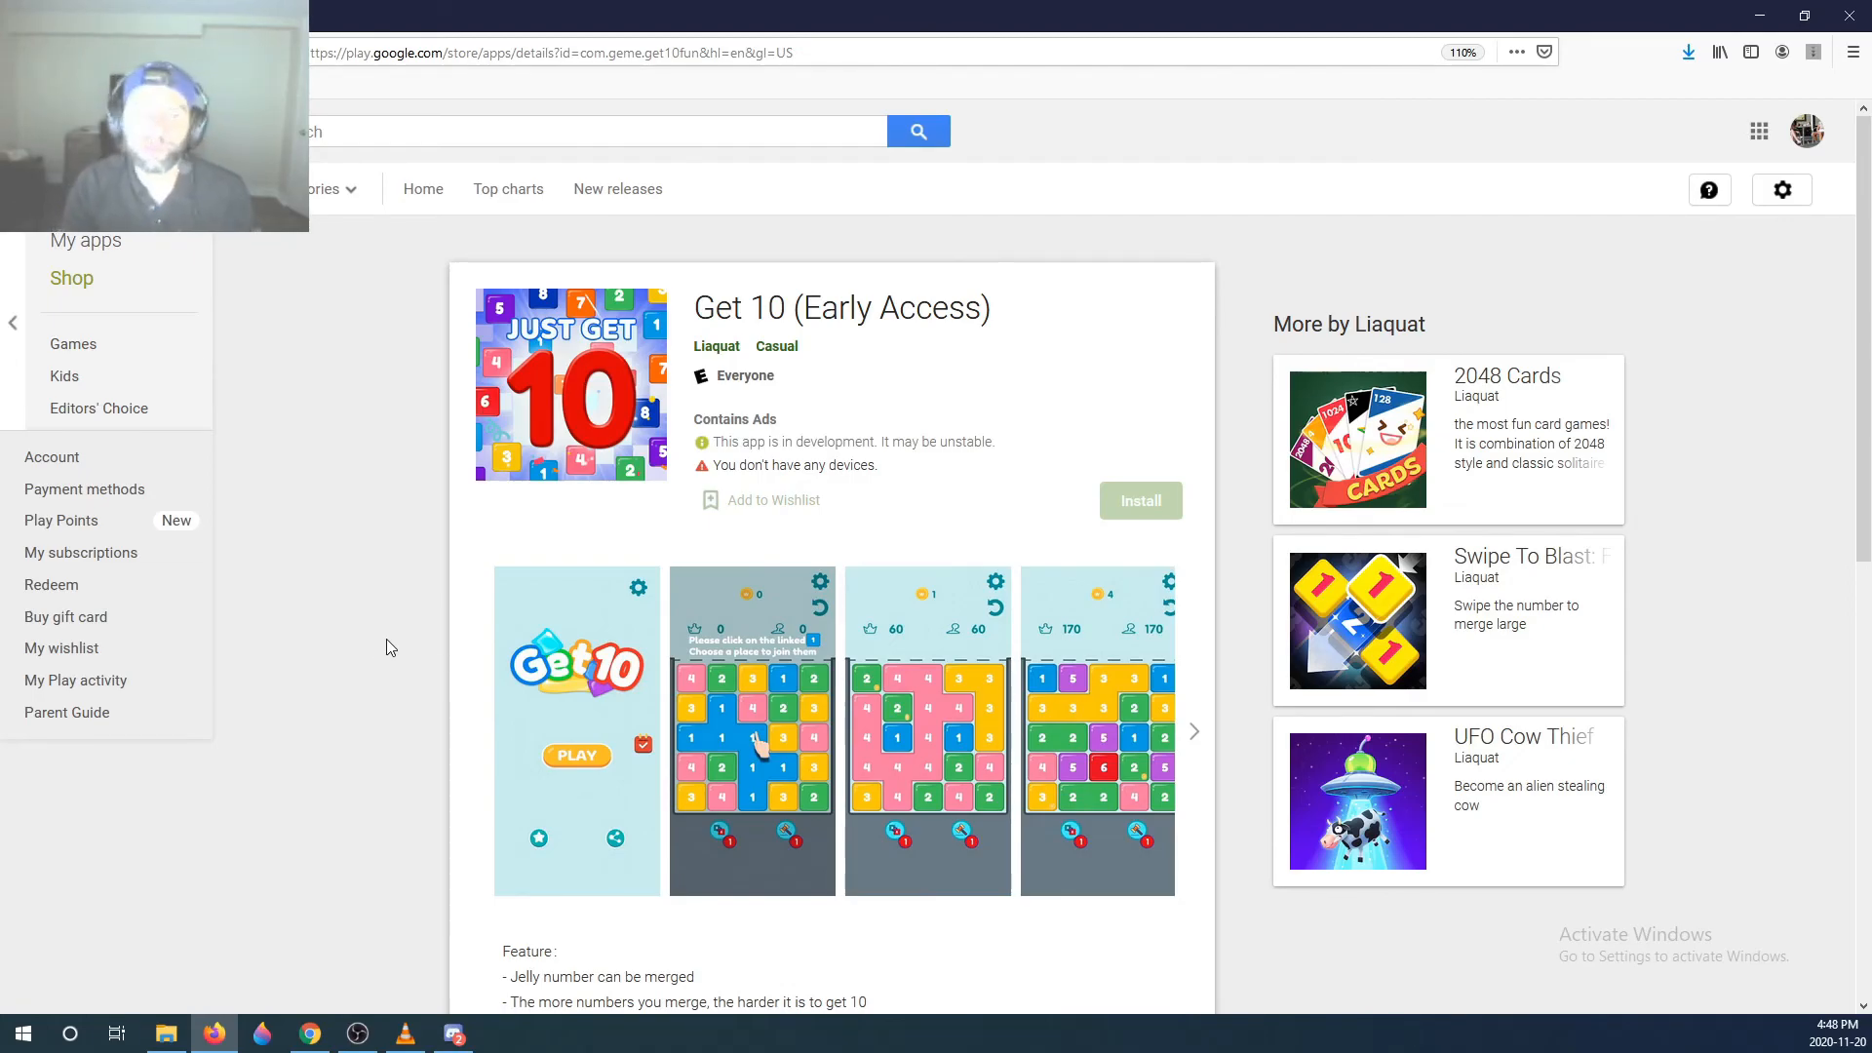